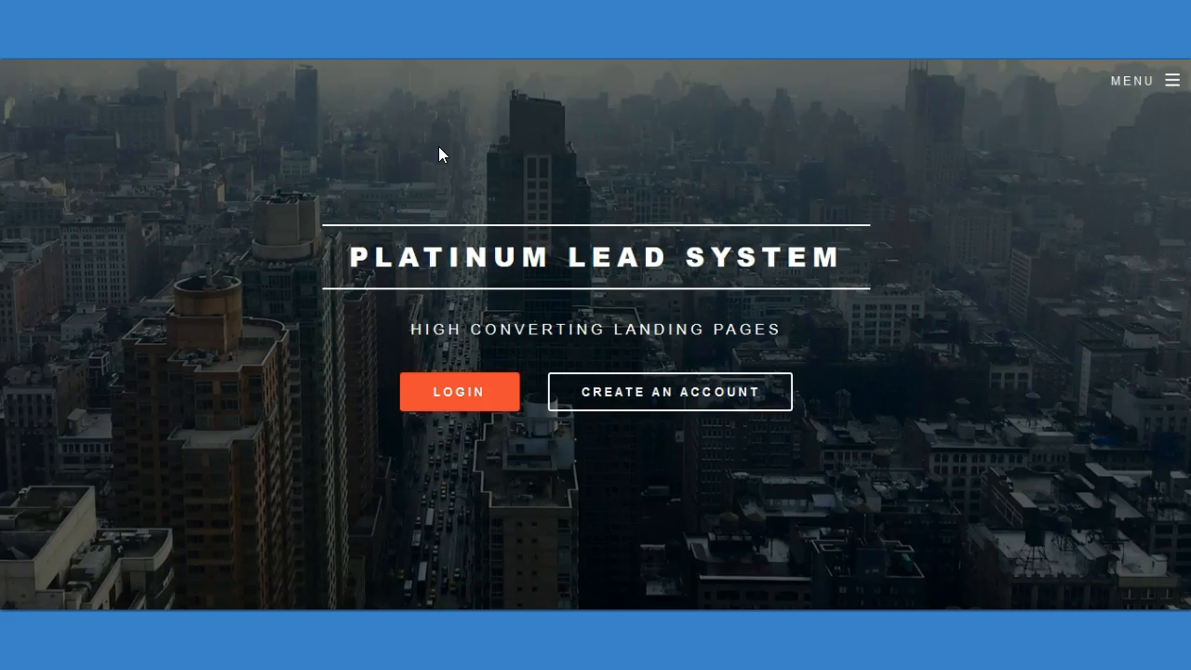
pyautogui.moveTo(482, 188)
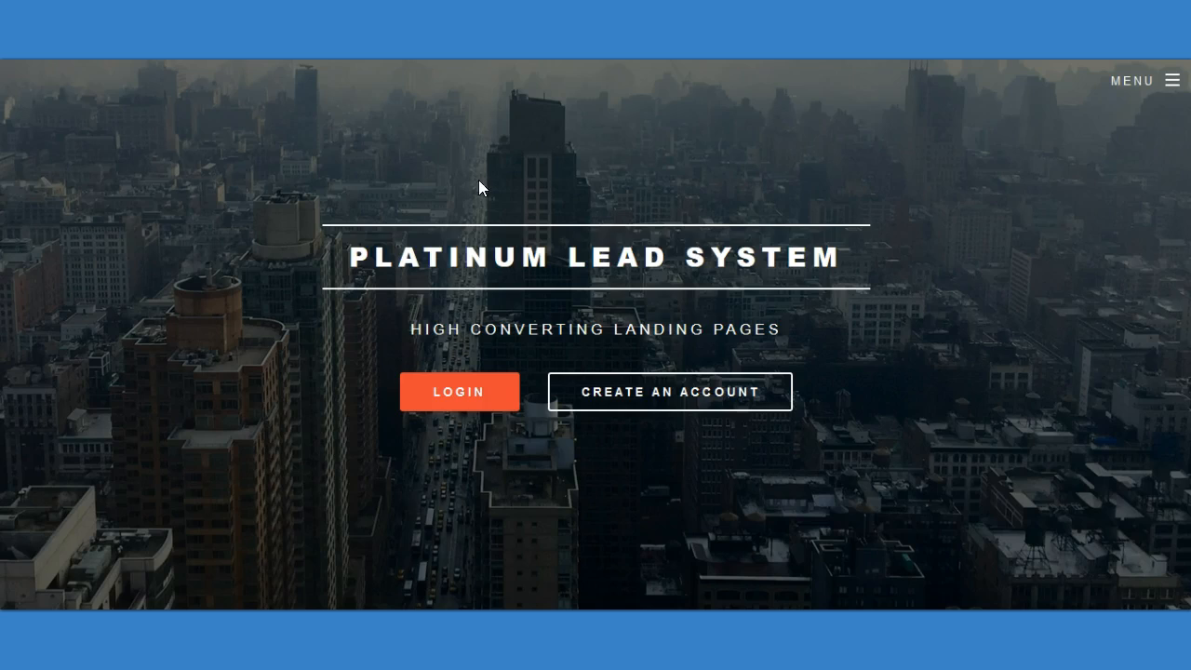
pyautogui.moveTo(473, 164)
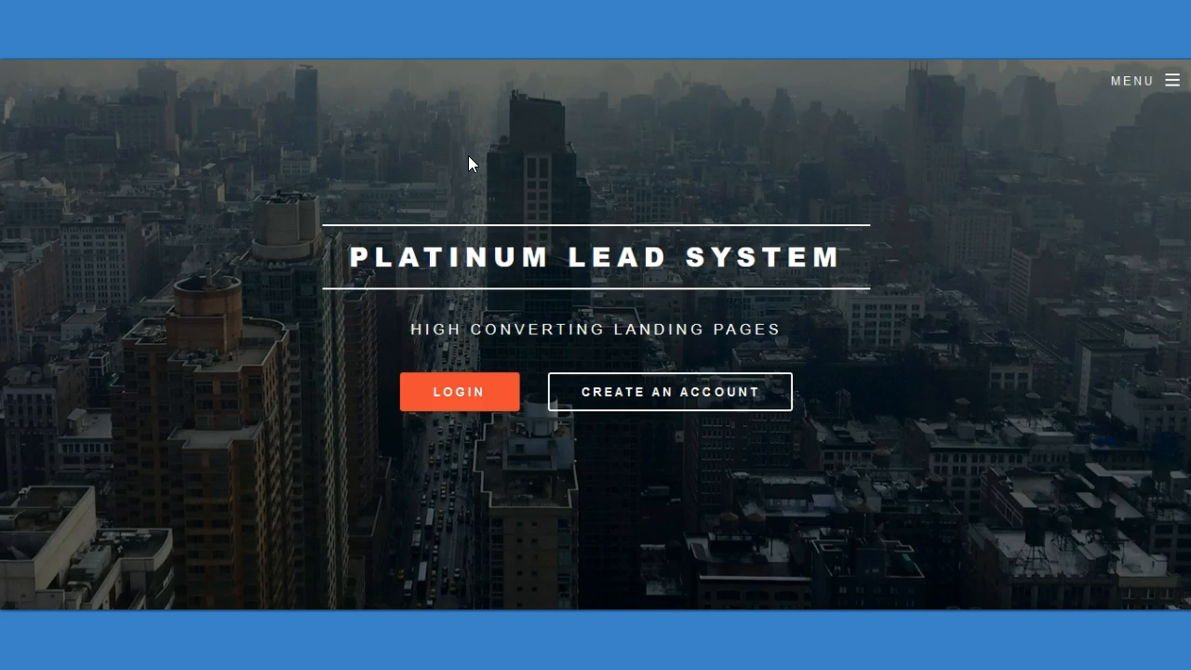
pyautogui.moveTo(819, 195)
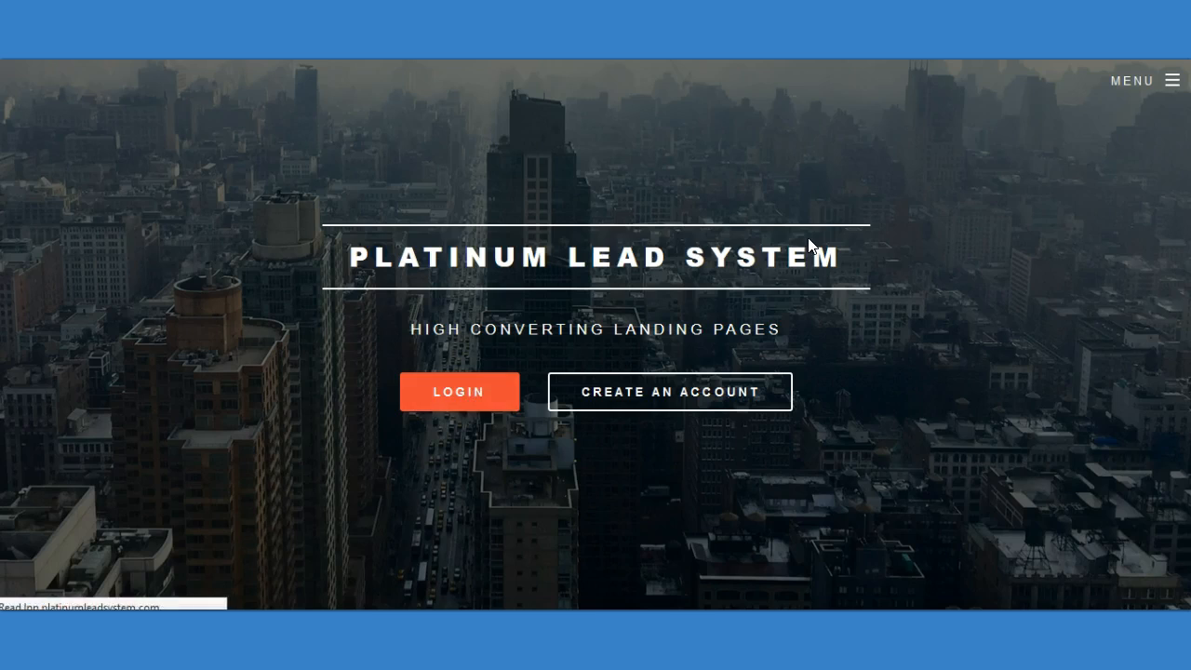
# Step: Sign in with the Twitter account and land on the dashboard listing the Leads page
pyautogui.click(458, 391)
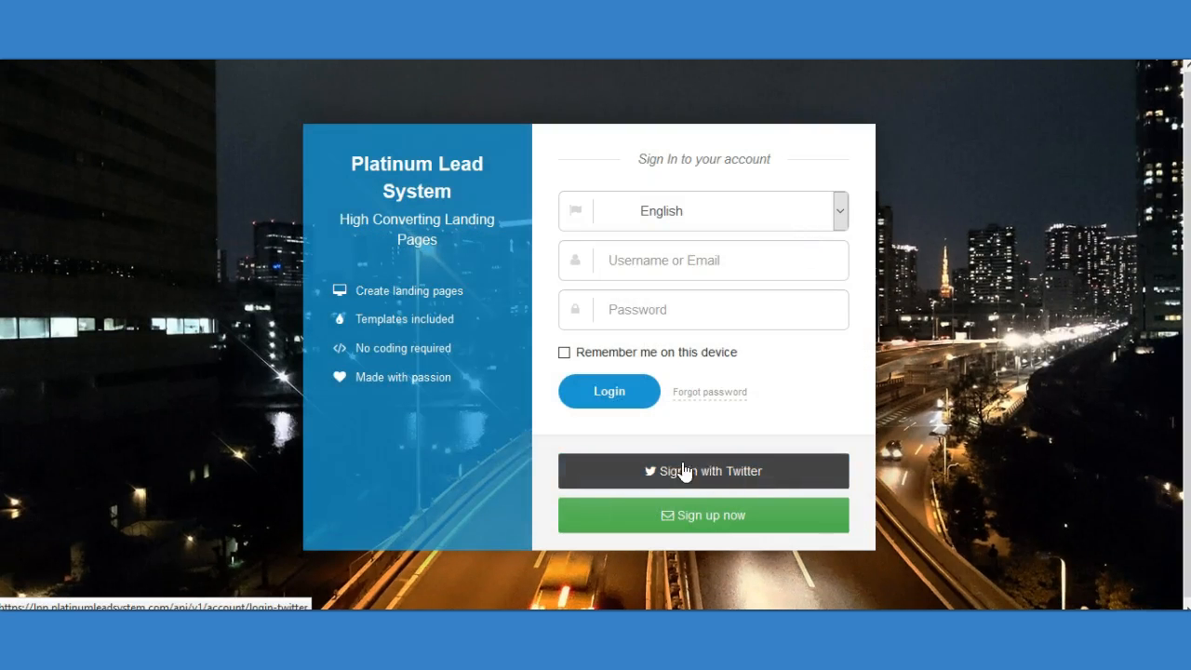
pyautogui.click(704, 471)
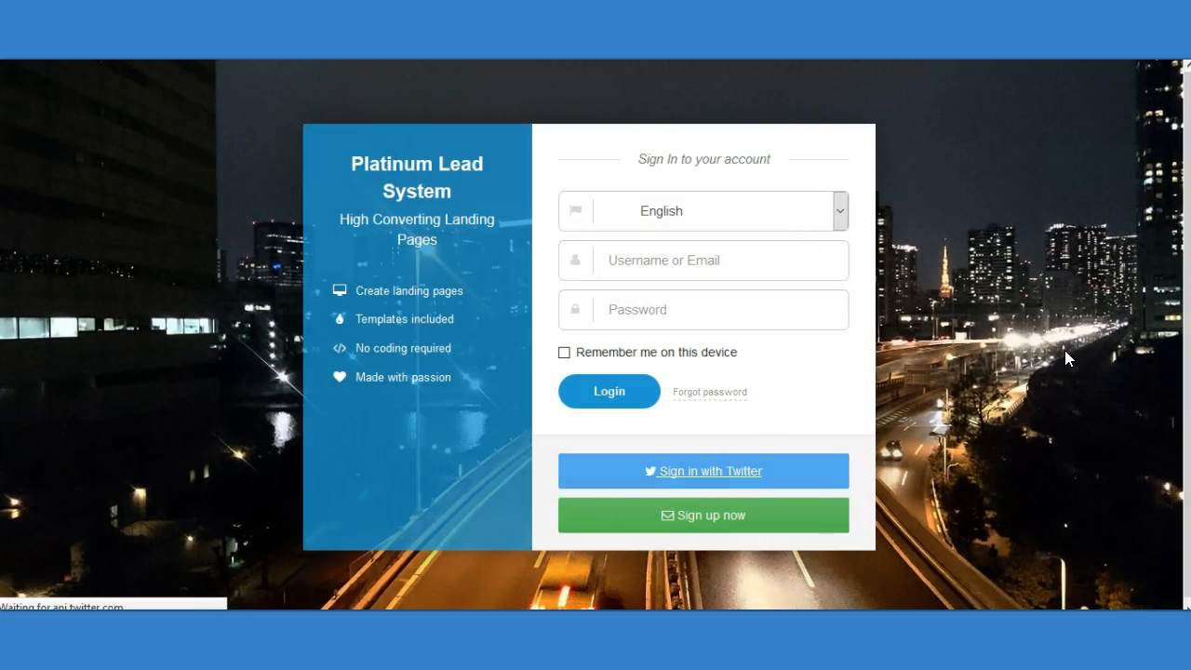
pyautogui.click(703, 469)
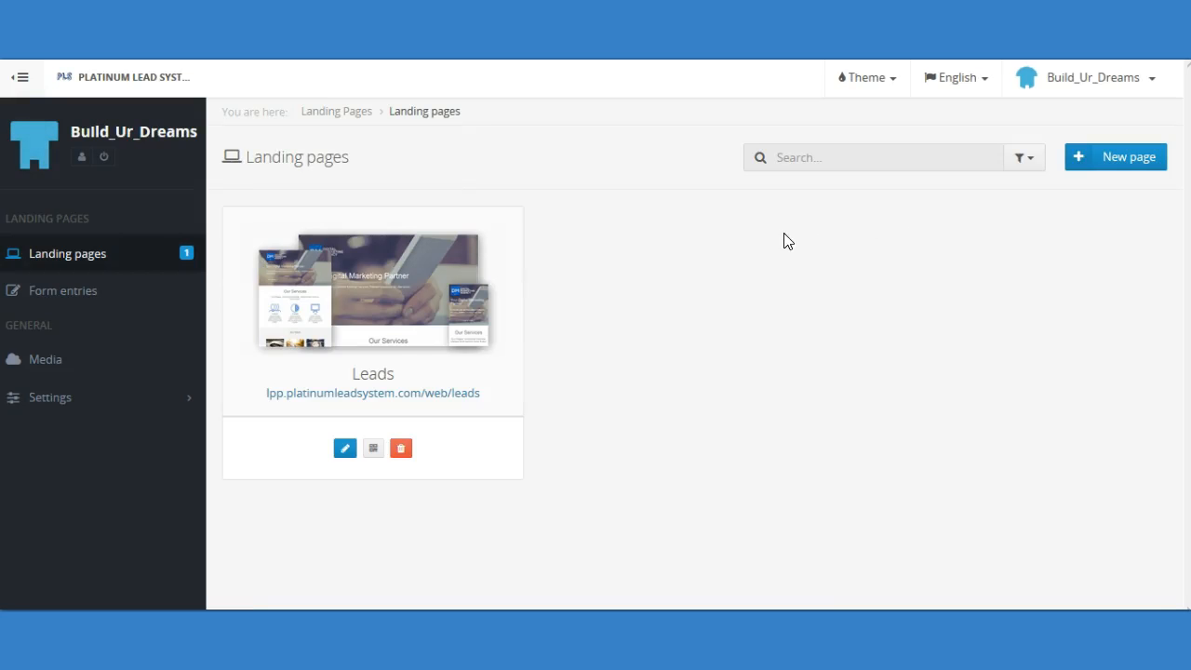
pyautogui.moveTo(390, 309)
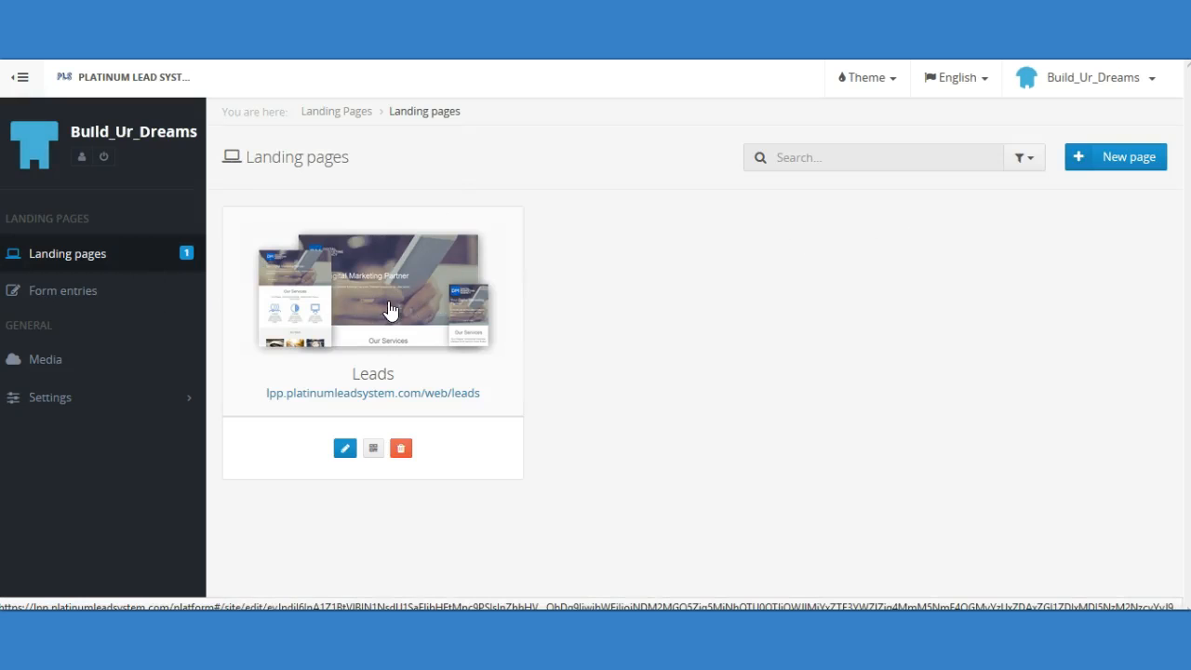
pyautogui.moveTo(362, 244)
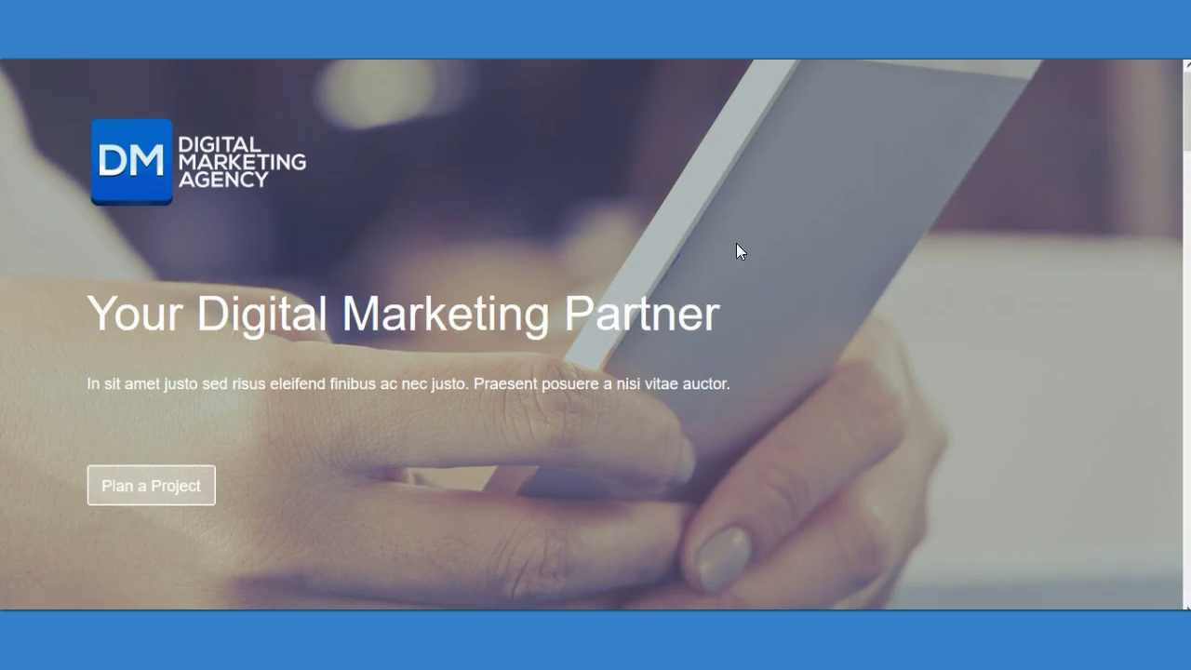
# Step: Scroll the live Leads page down to its Plan a Project contact form
pyautogui.scroll(-3)
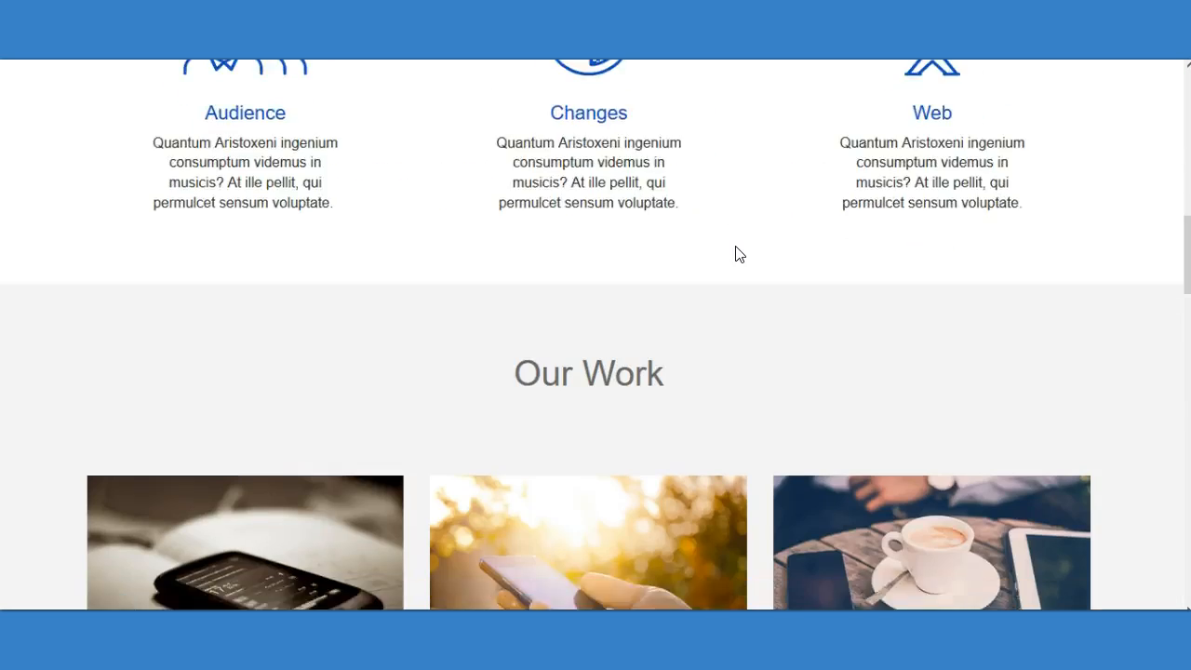
pyautogui.scroll(-3)
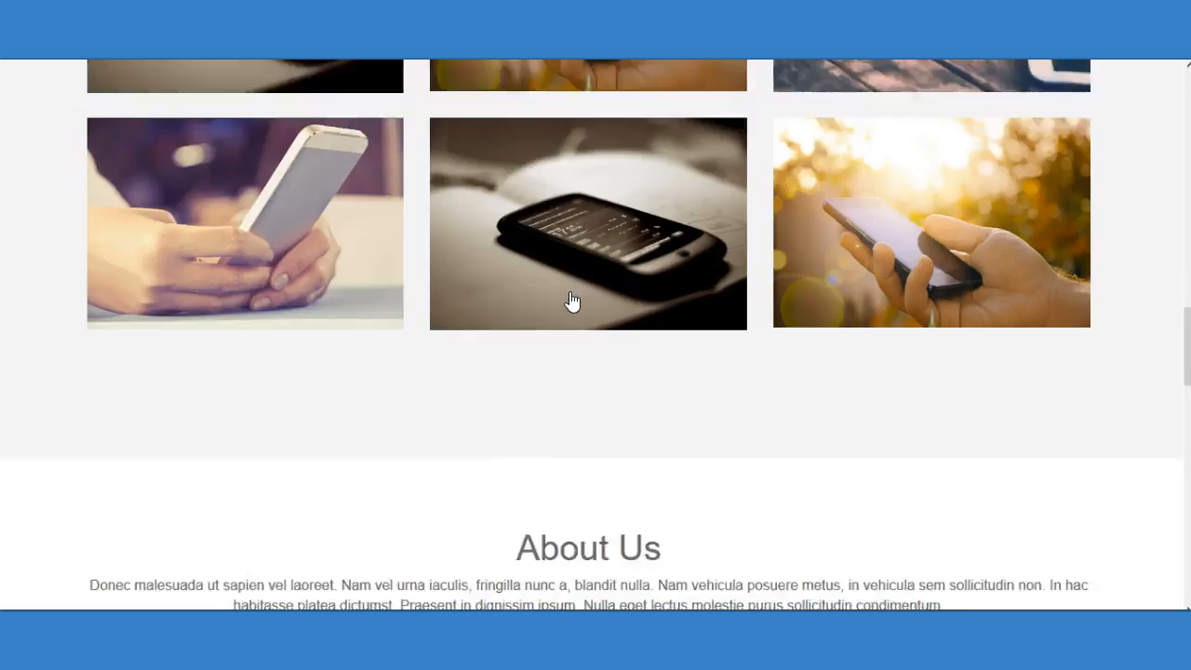
pyautogui.scroll(-3)
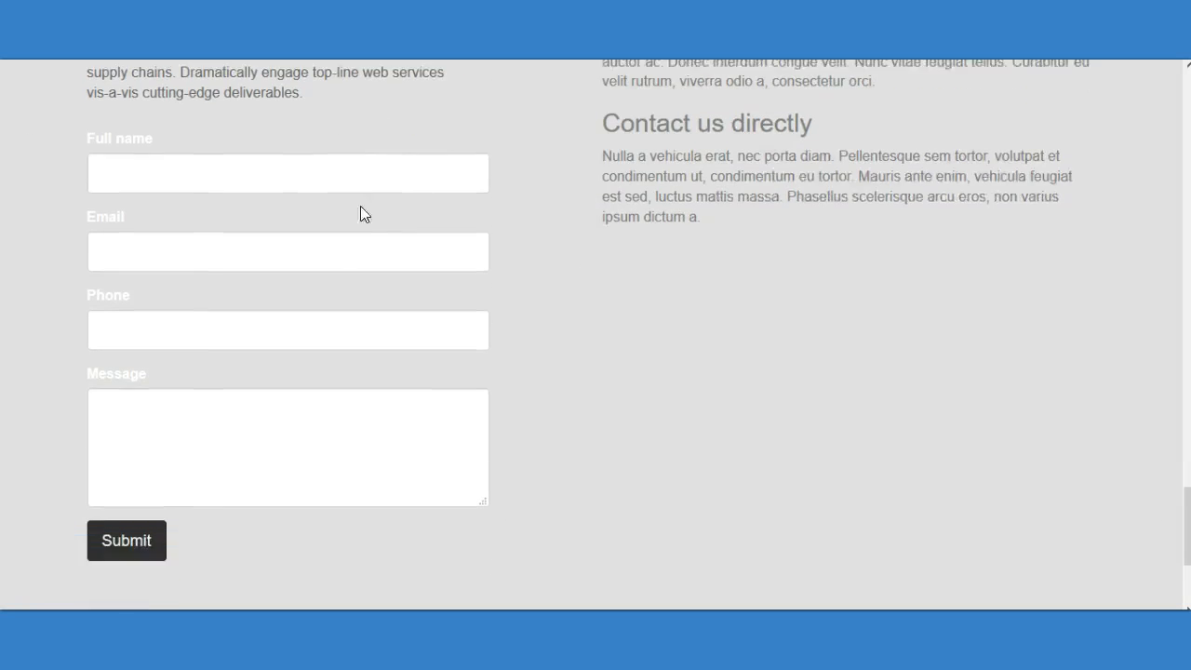
pyautogui.scroll(-3)
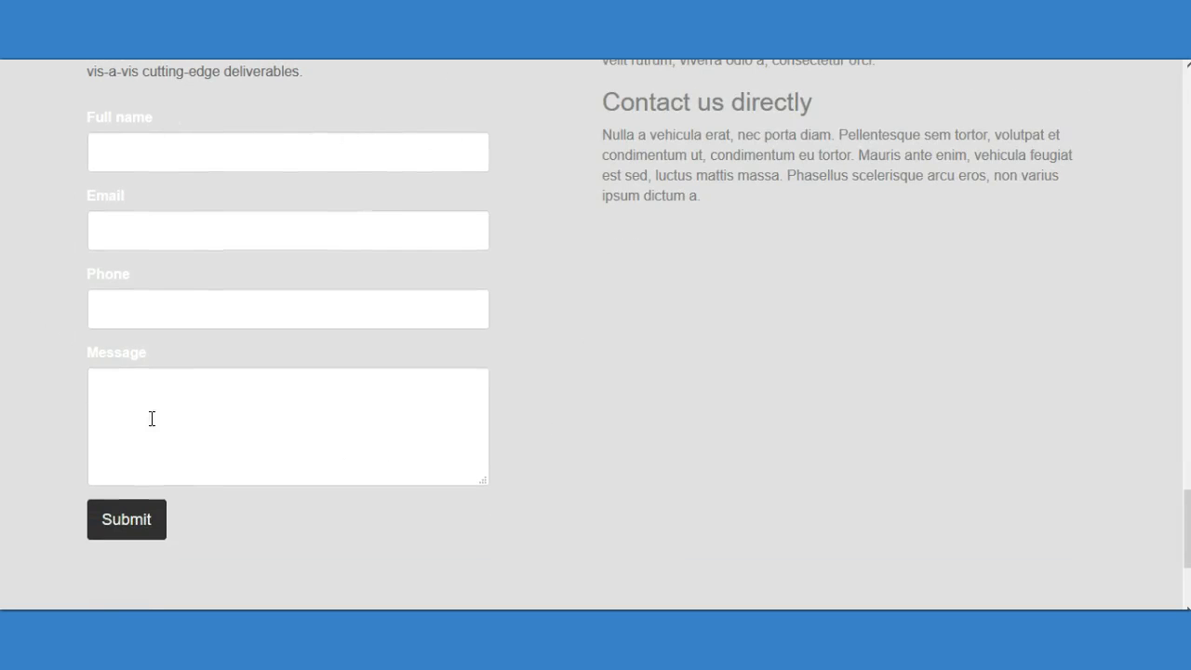
pyautogui.moveTo(421, 439)
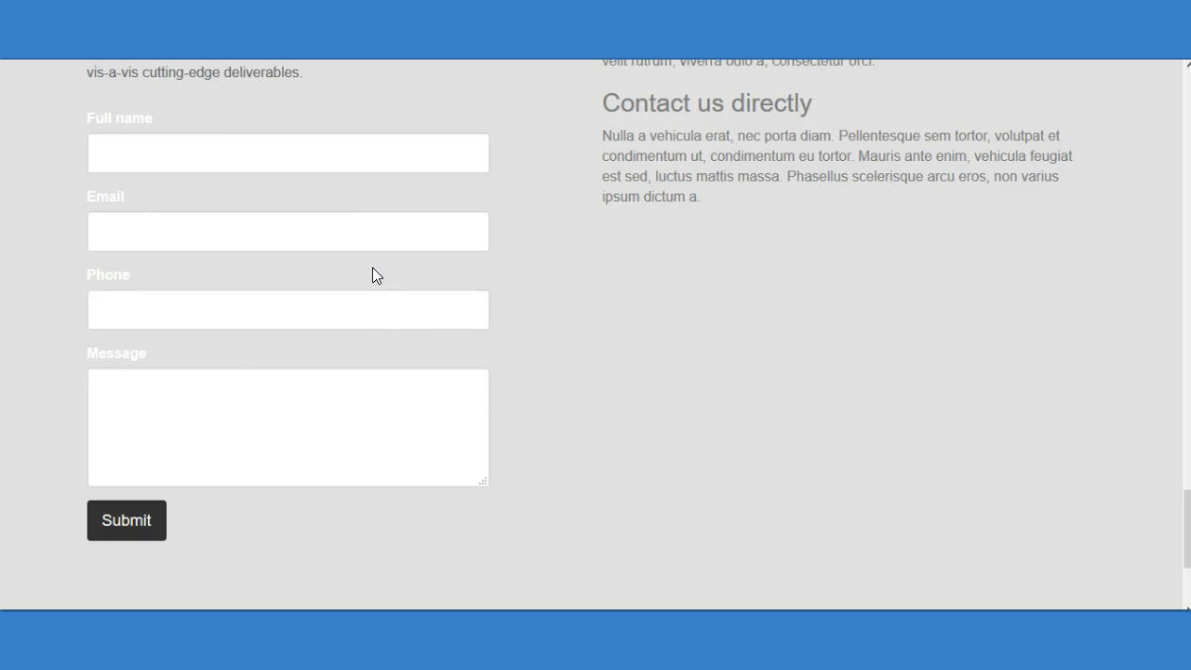
pyautogui.scroll(3)
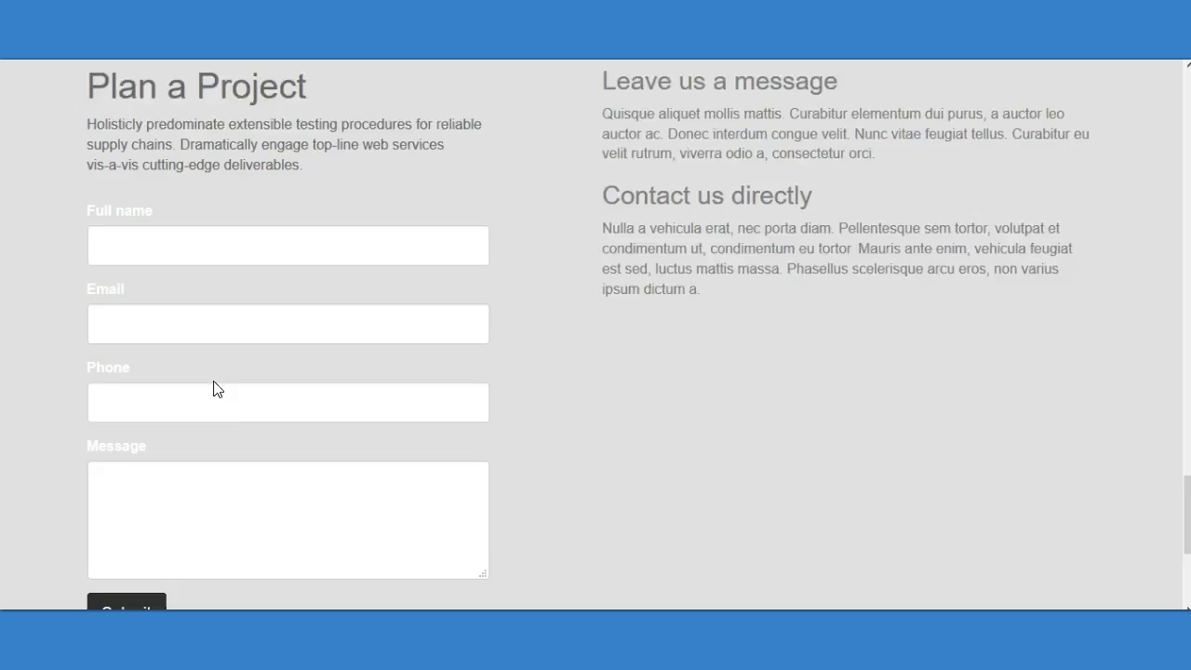
pyautogui.scroll(-3)
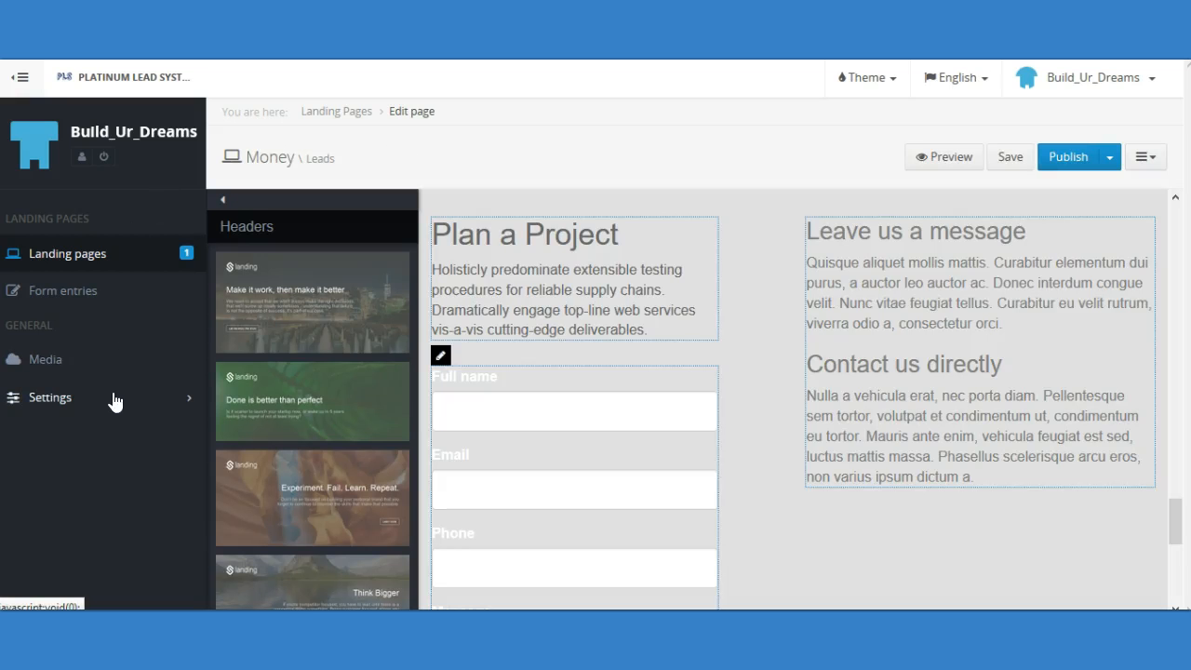
# Step: View Connected Apps under Settings, confirming a MailChimp account is linked
pyautogui.click(49, 398)
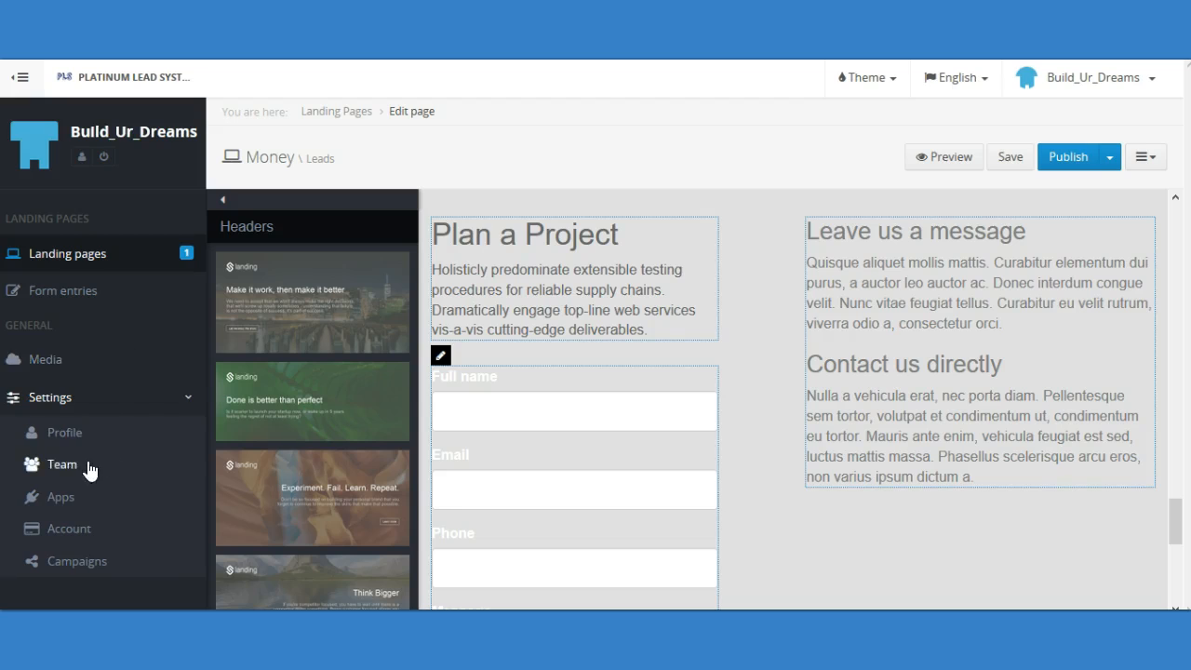
pyautogui.moveTo(89, 503)
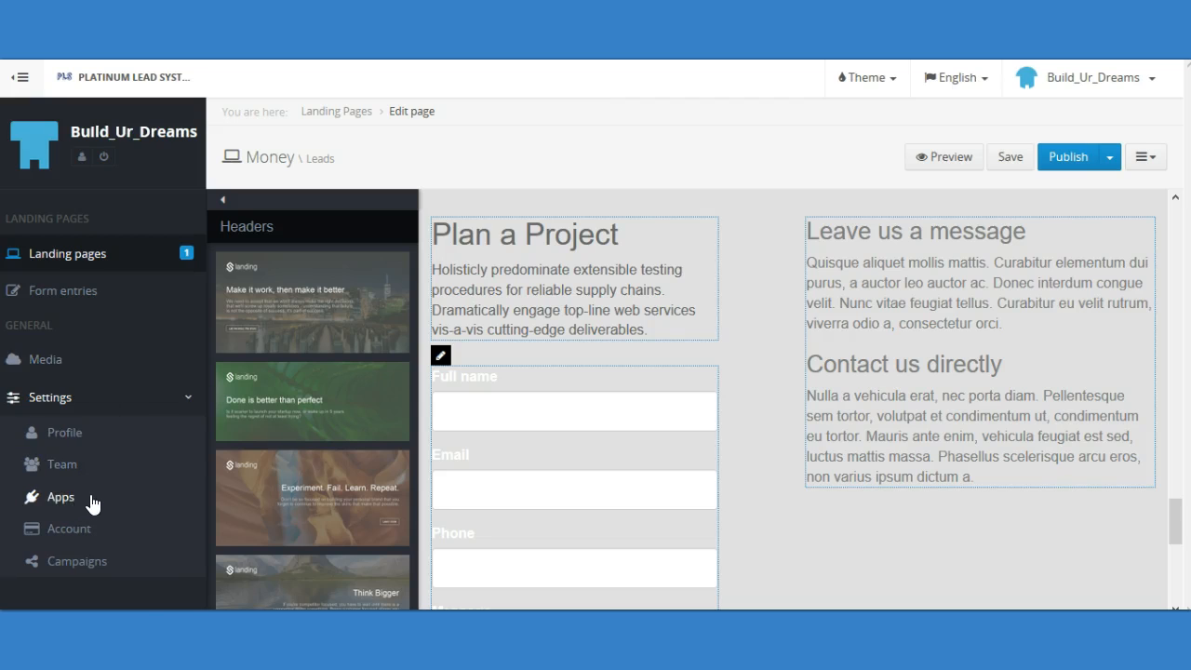
pyautogui.click(59, 494)
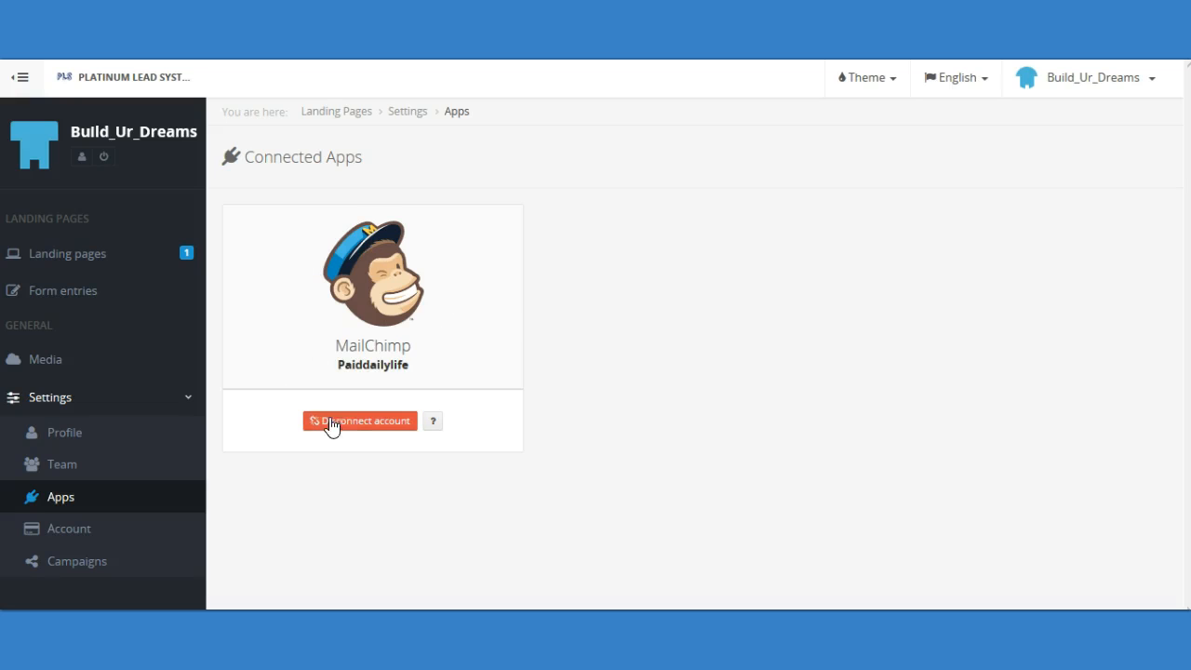
pyautogui.moveTo(320, 316)
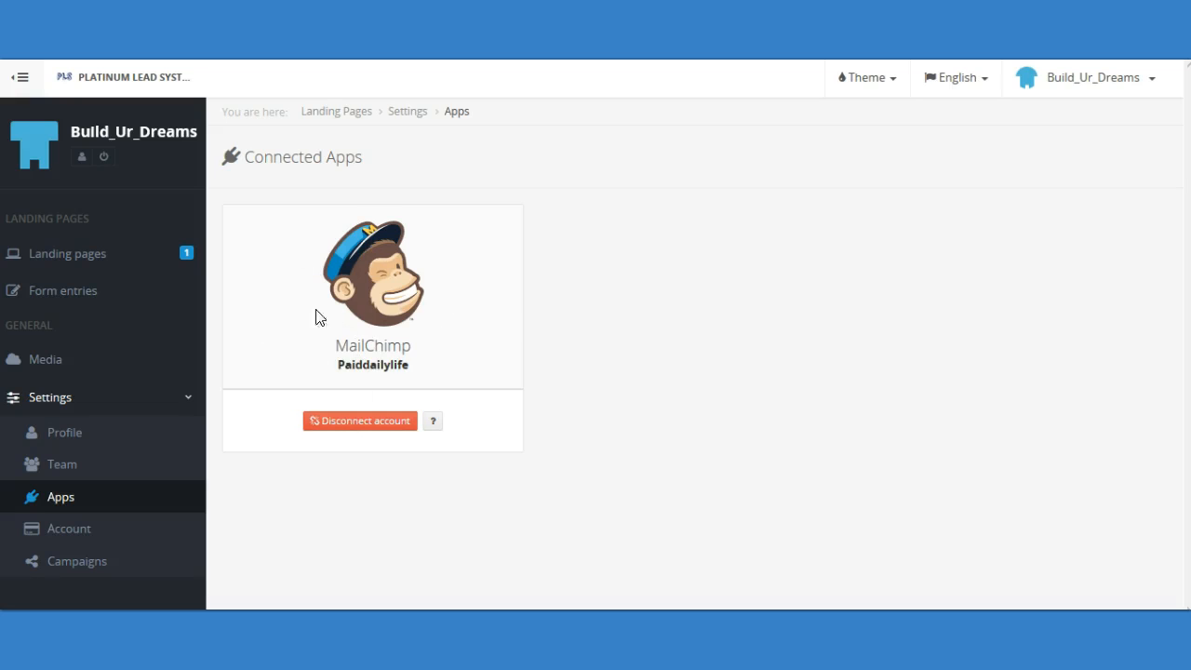
pyautogui.moveTo(361, 421)
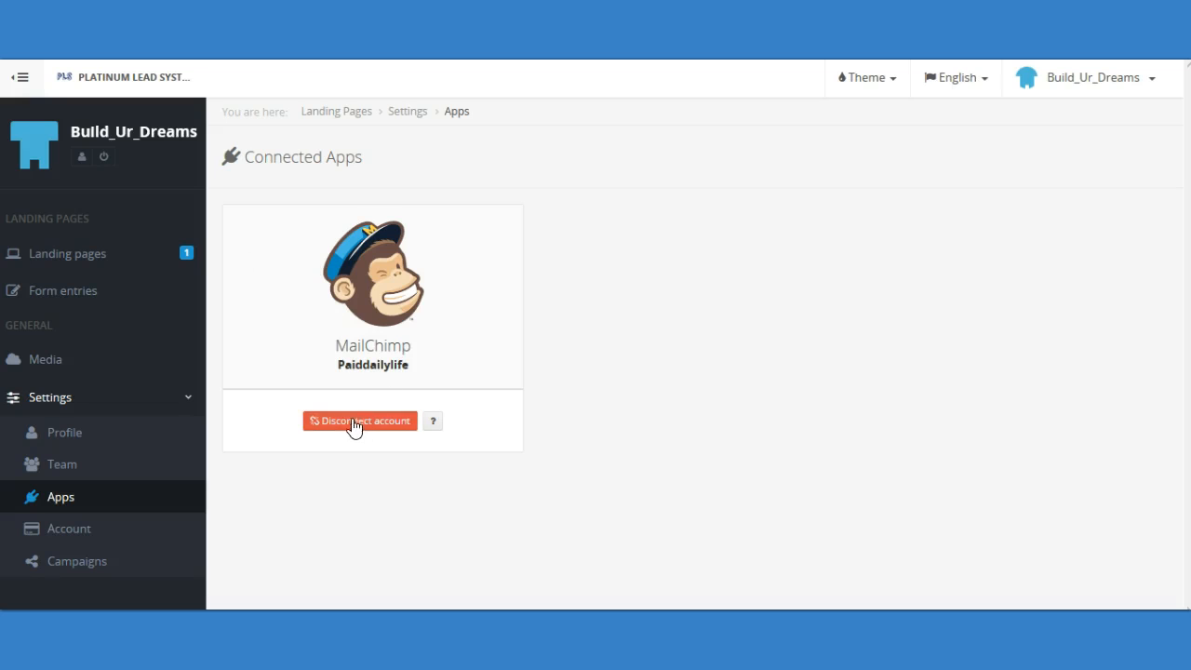
pyautogui.moveTo(364, 309)
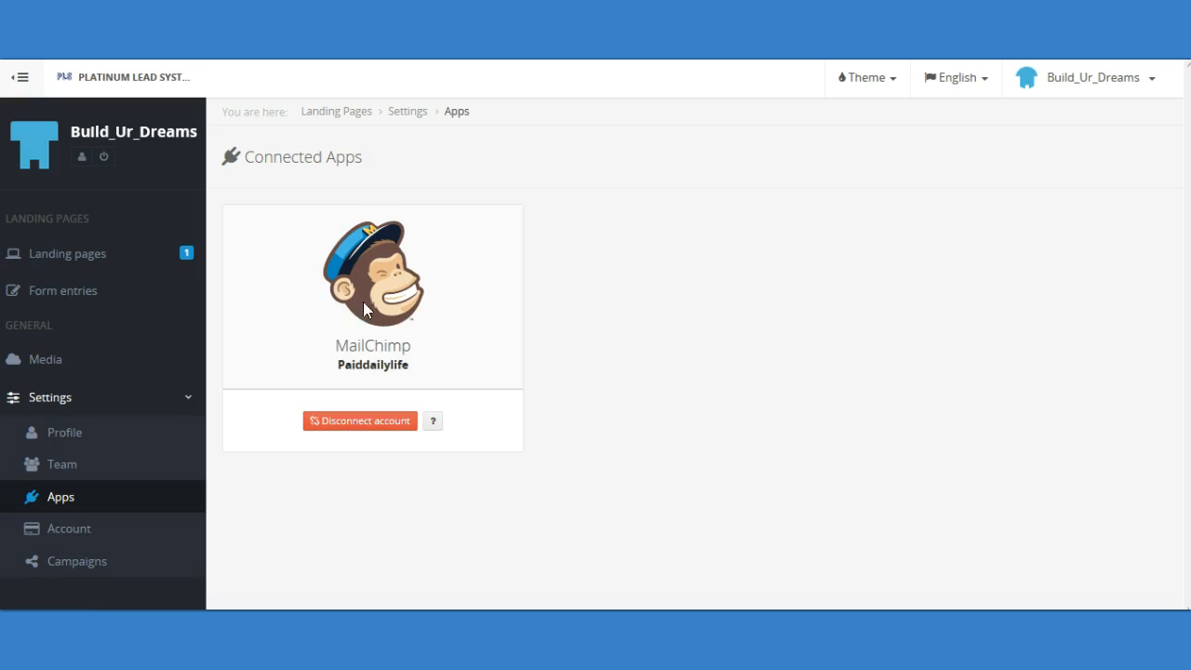
pyautogui.moveTo(465, 345)
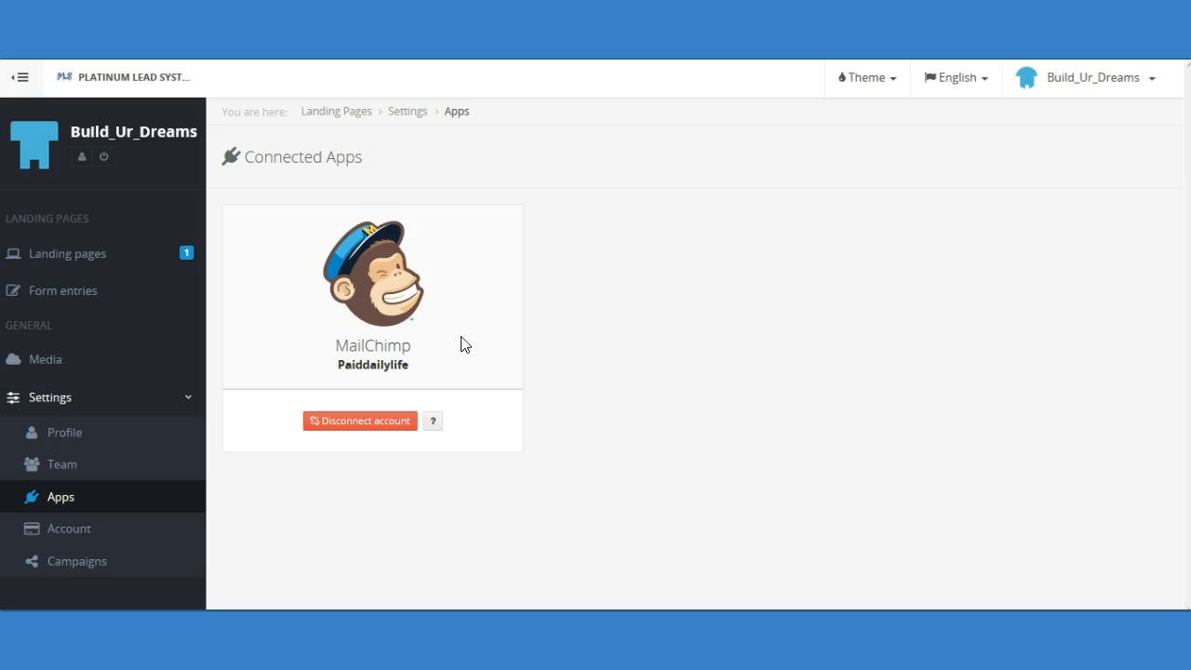
pyautogui.moveTo(372, 294)
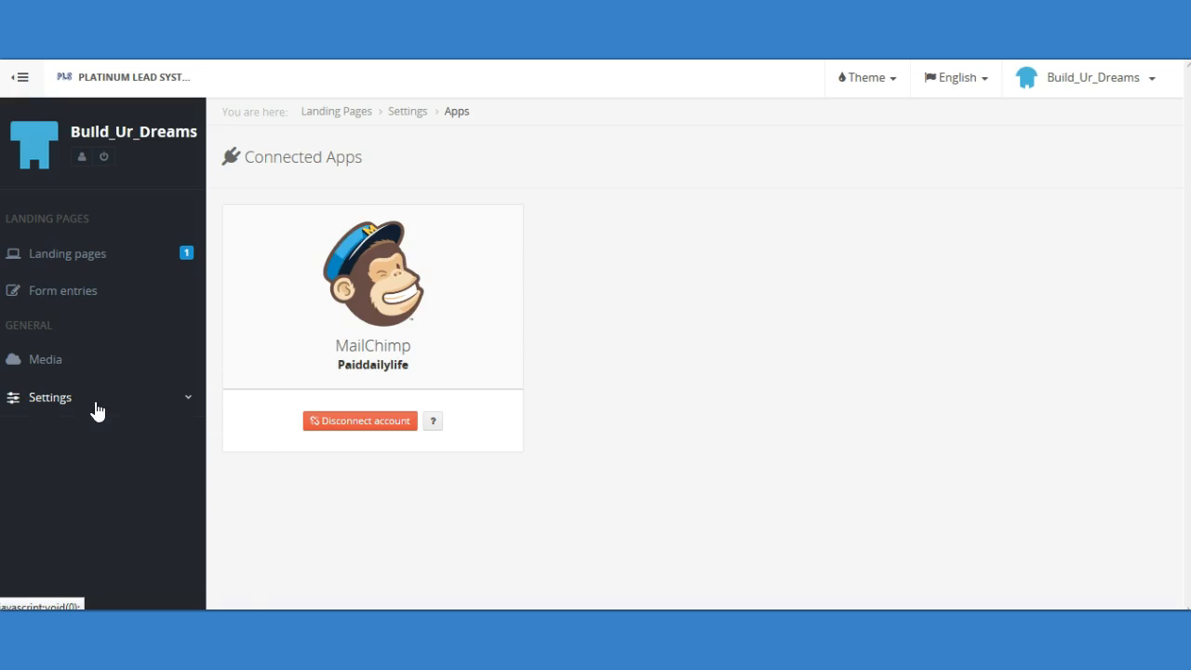
# Step: Edit the Leads page again and scroll the canvas to its contact form
pyautogui.click(67, 253)
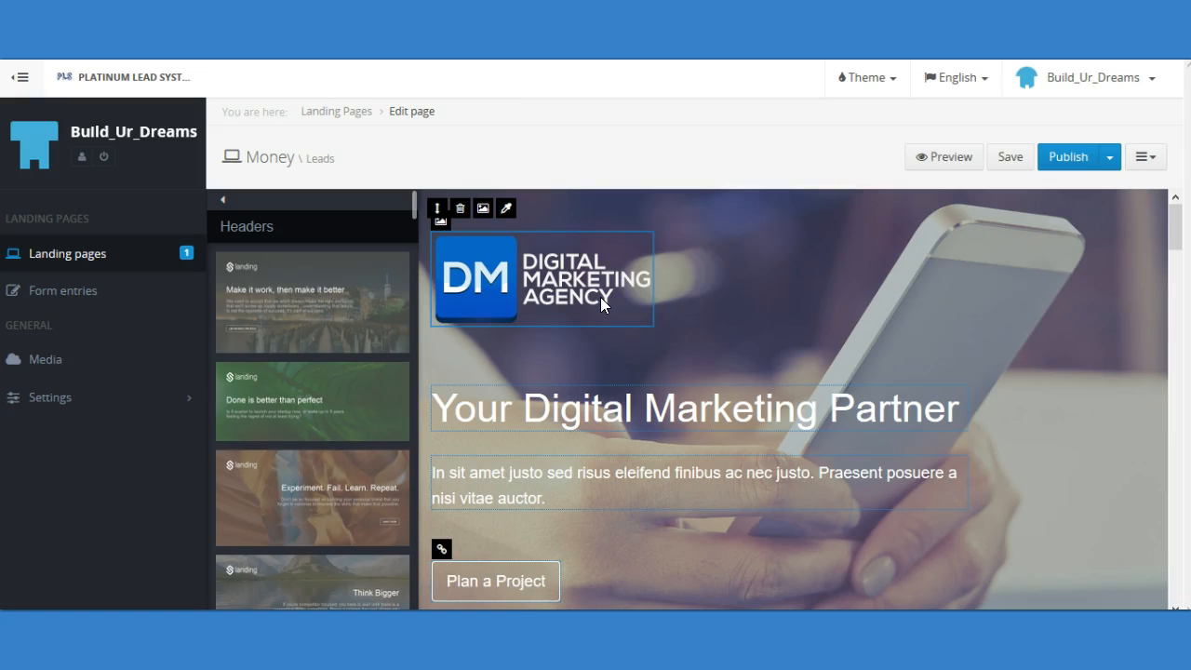
pyautogui.scroll(-3)
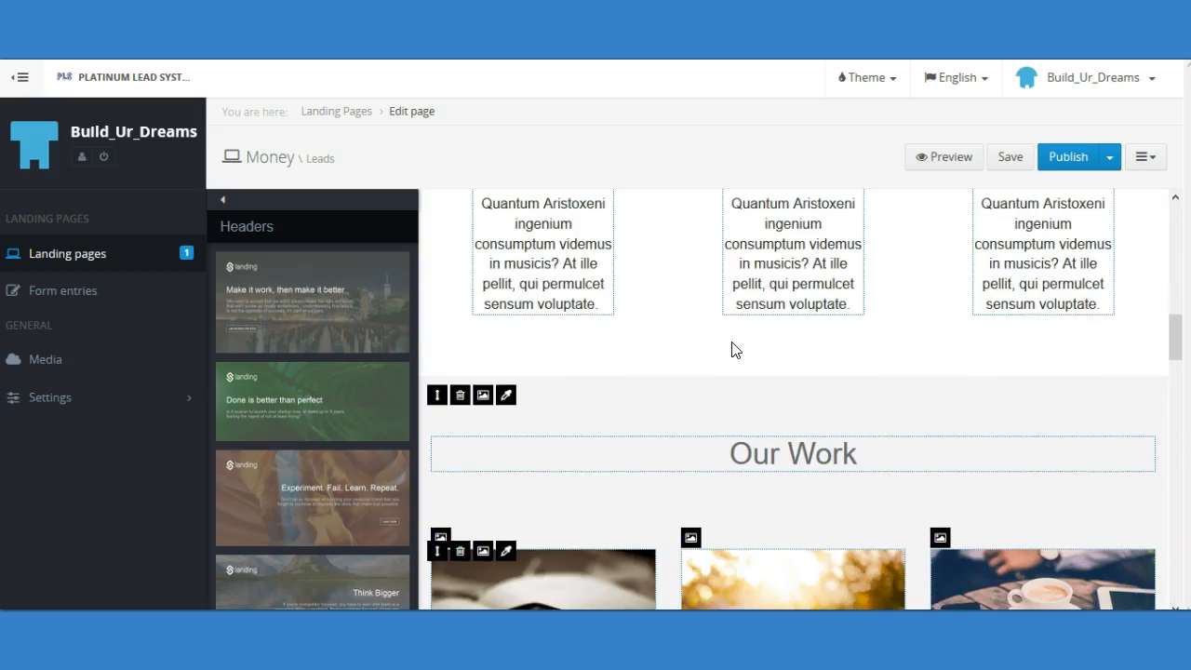
pyautogui.scroll(-3)
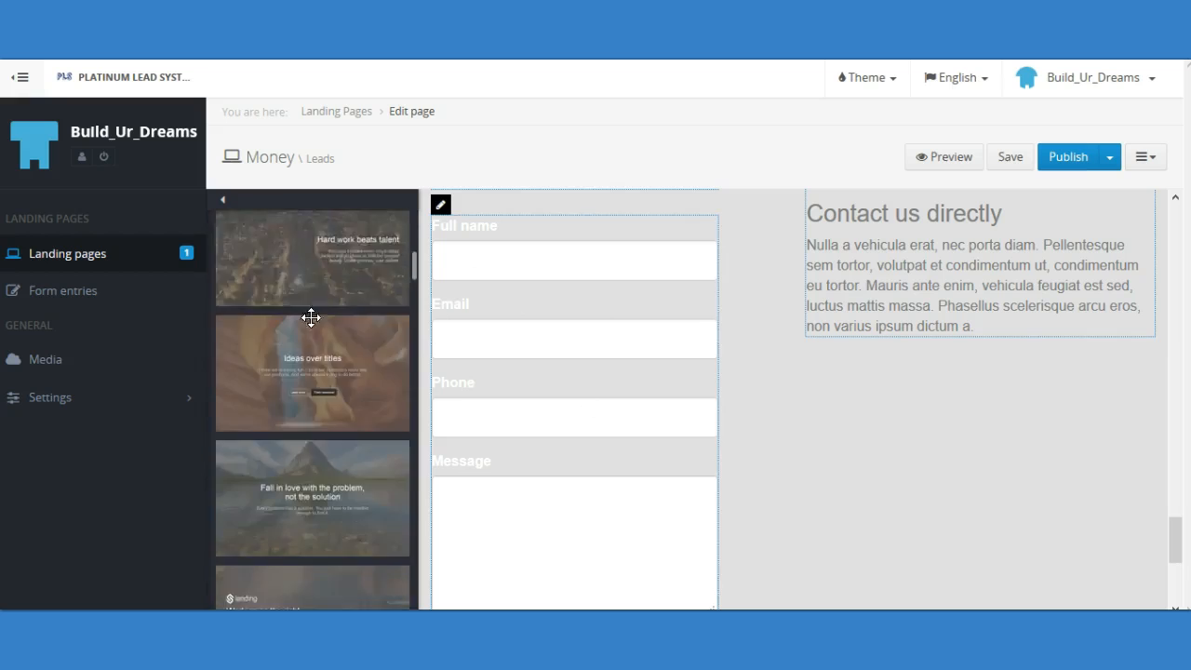
pyautogui.scroll(-3)
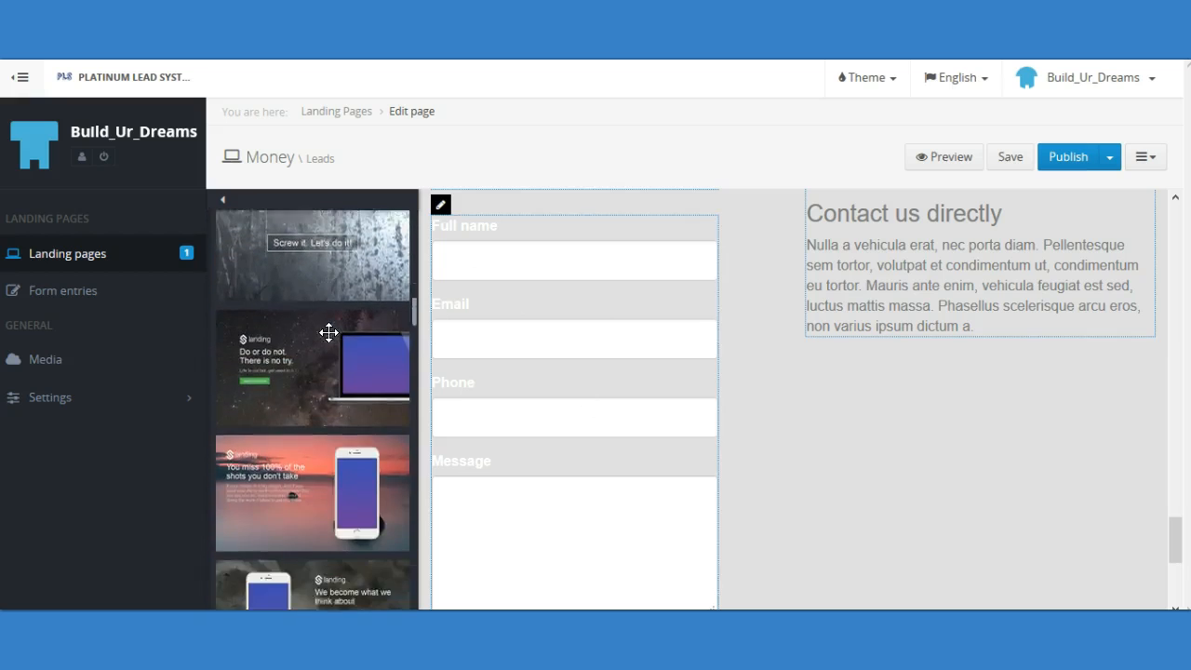
pyautogui.scroll(-3)
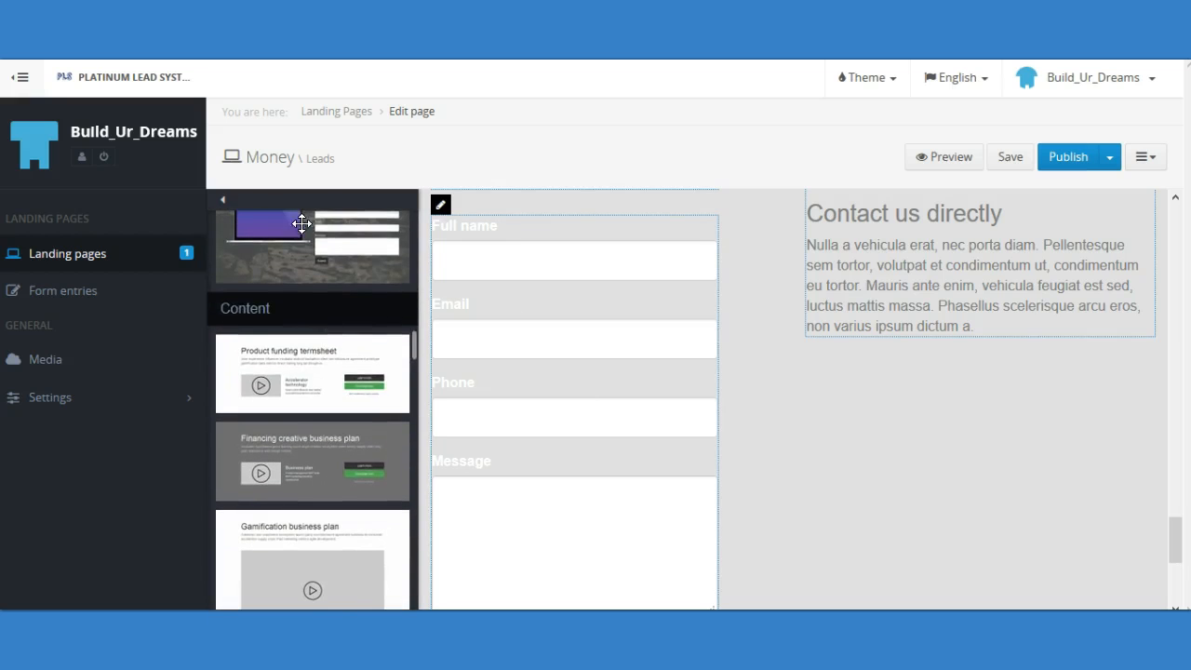
pyautogui.scroll(-3)
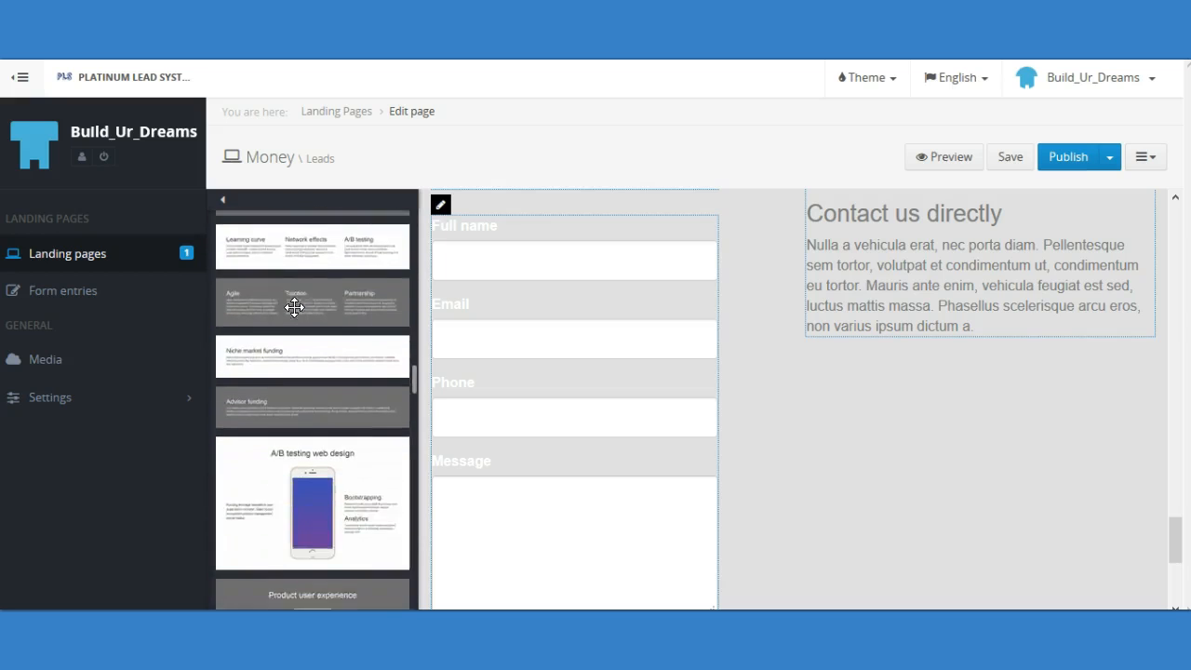
pyautogui.scroll(-3)
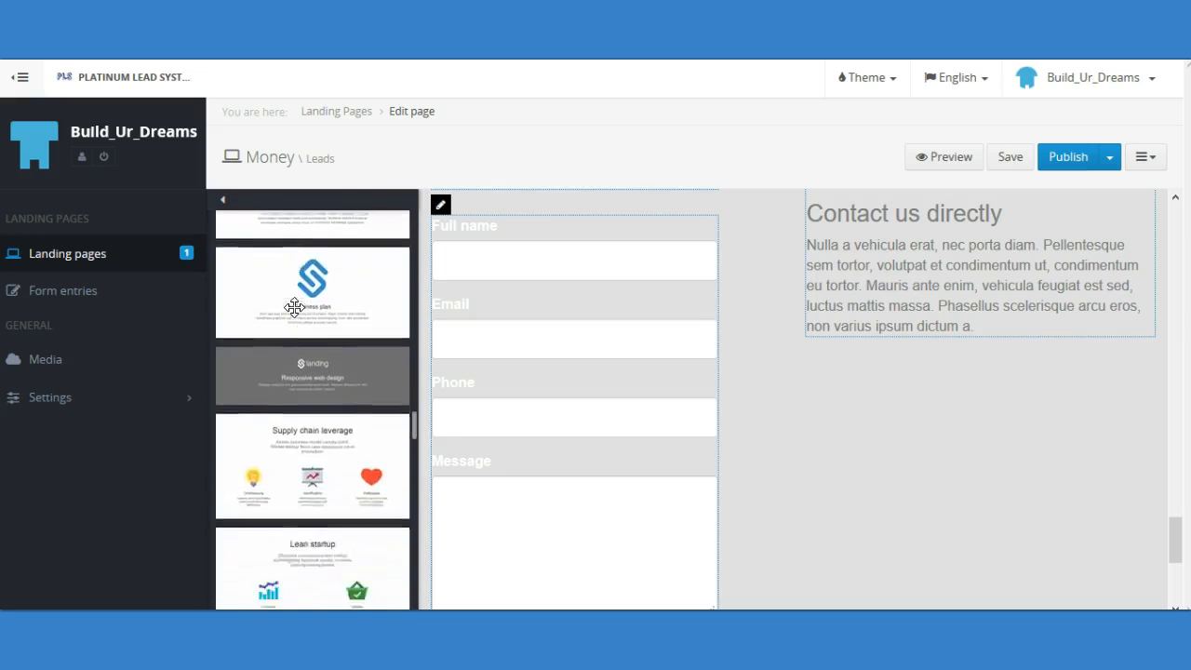
pyautogui.scroll(-3)
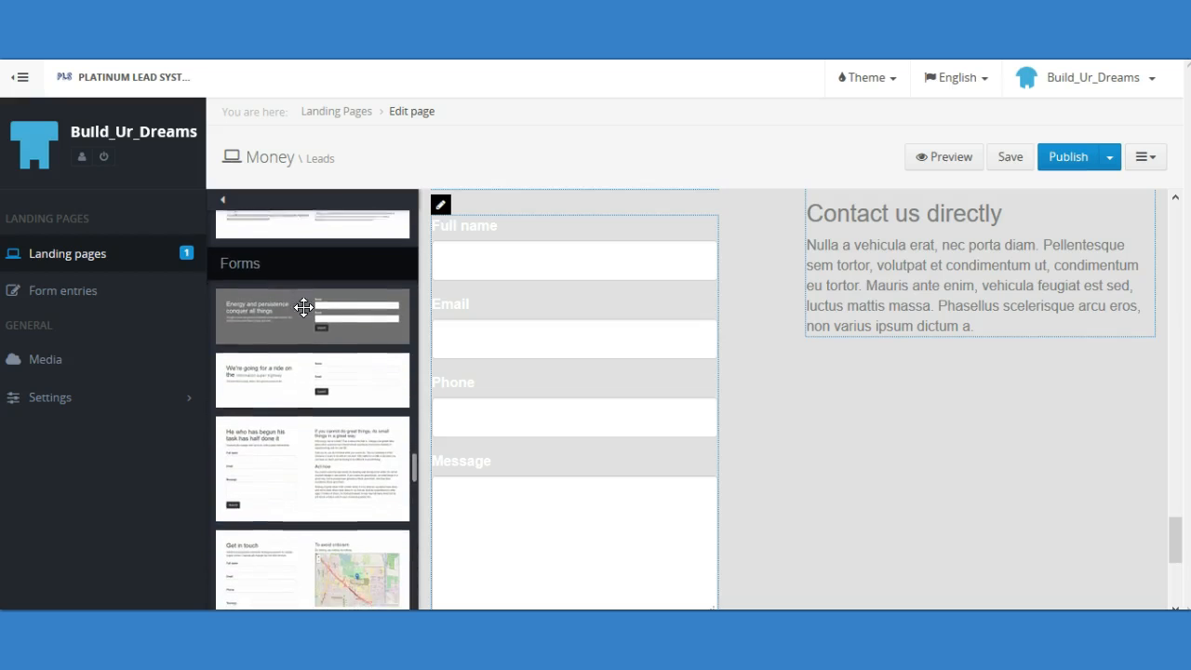
pyautogui.scroll(-3)
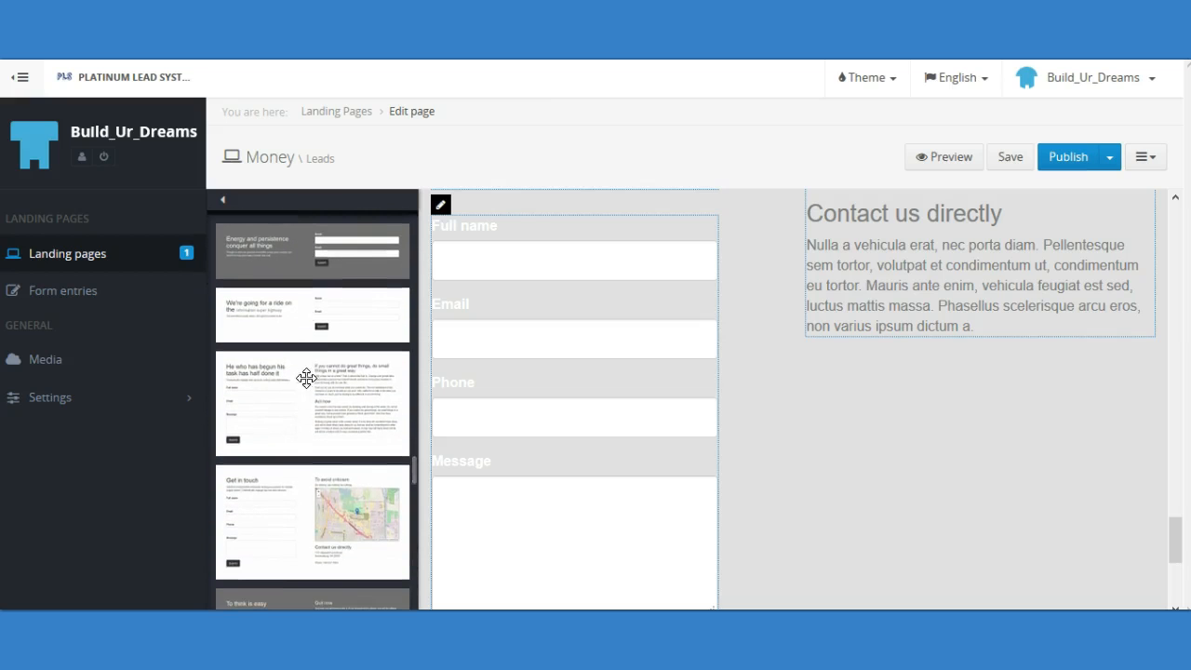
pyautogui.scroll(-3)
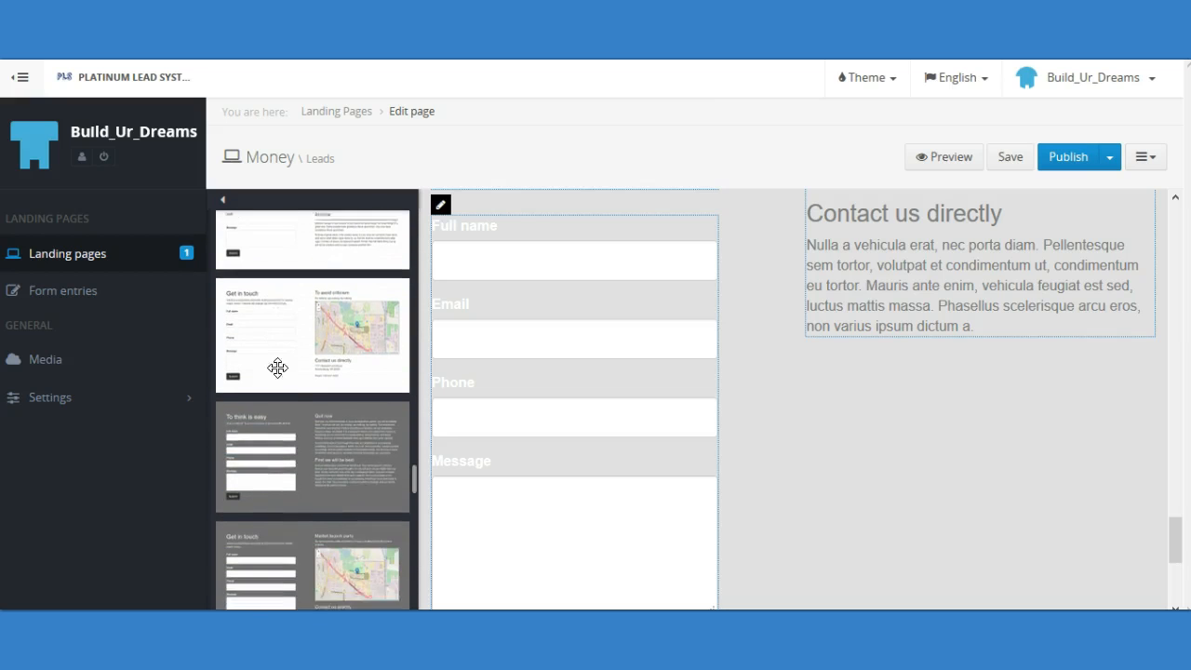
pyautogui.scroll(-3)
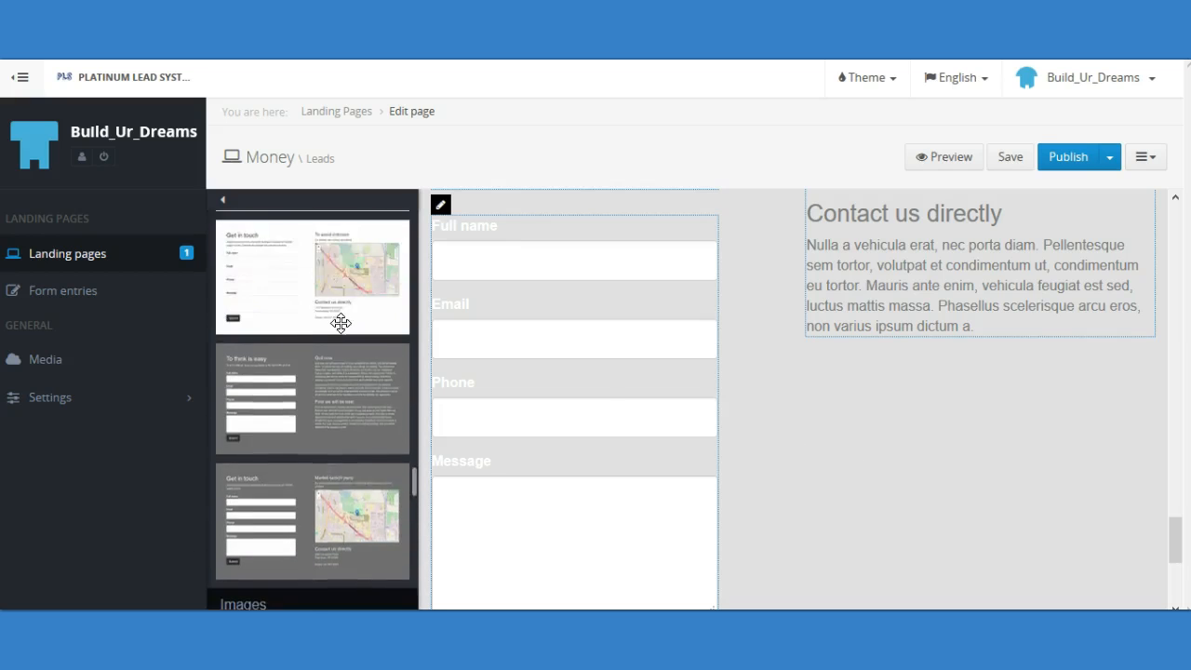
pyautogui.scroll(-3)
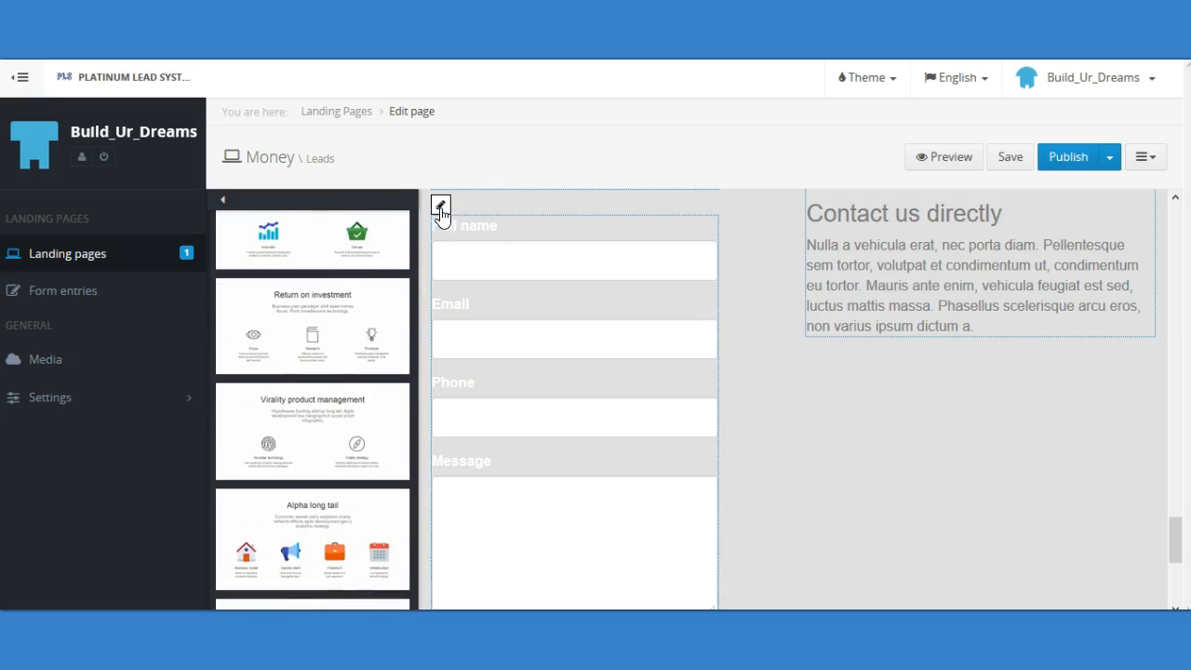
# Step: Delete the Message field in Form Builder, leaving Full name, Email and Phone
pyautogui.click(439, 209)
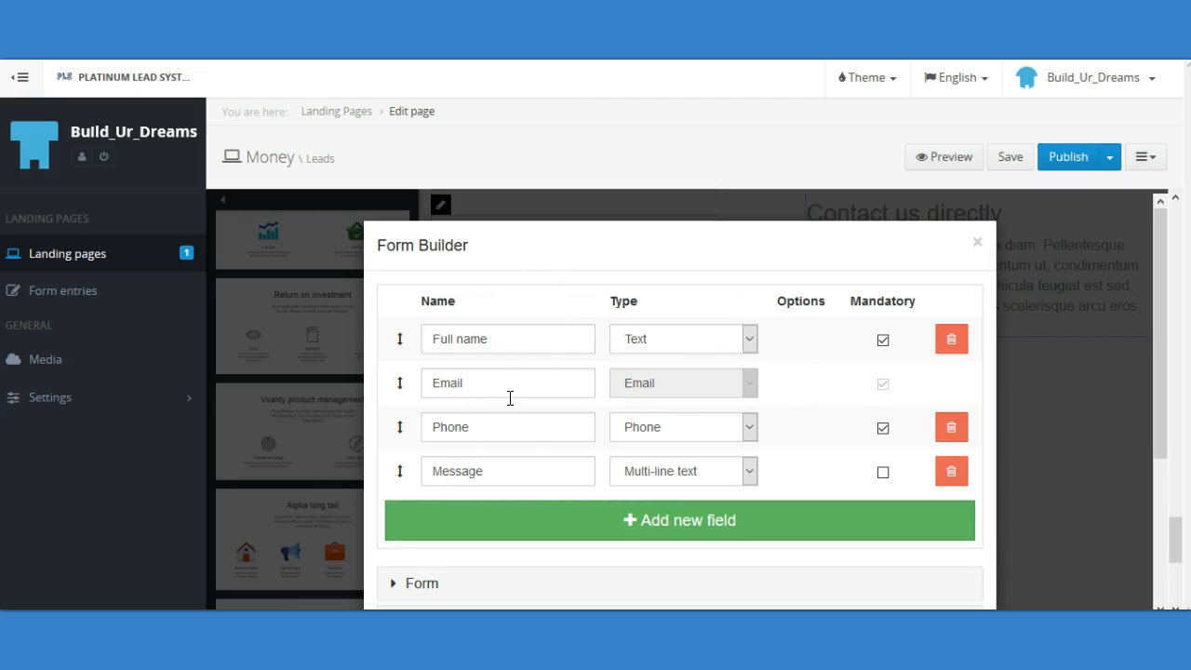
pyautogui.moveTo(573, 484)
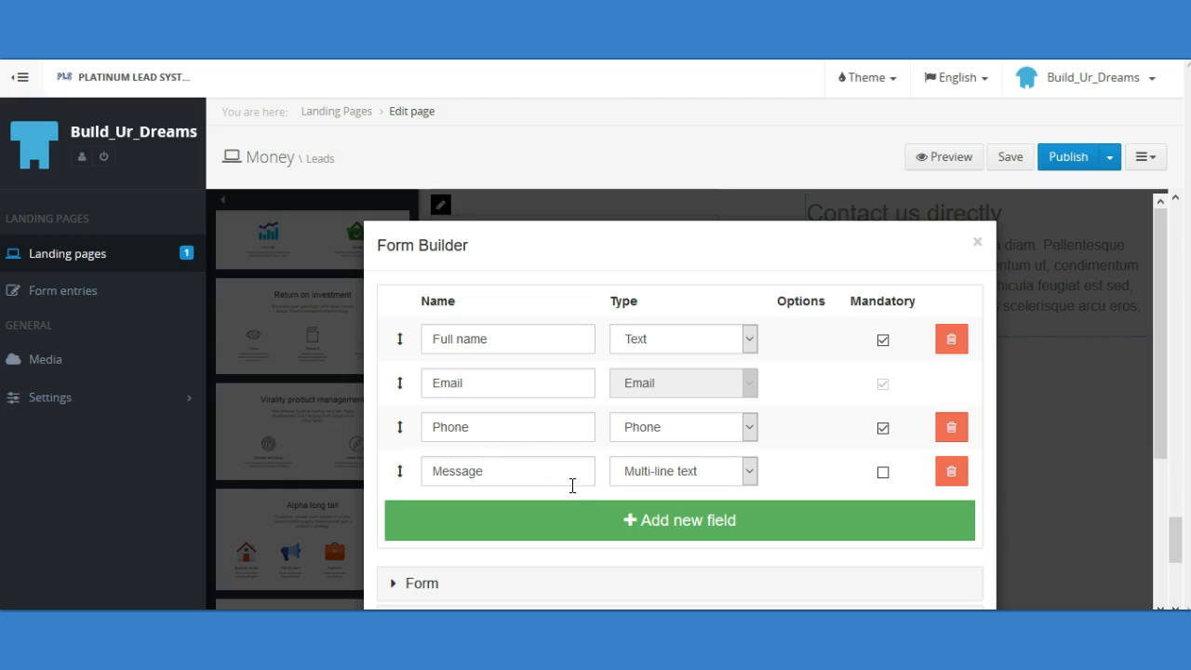
pyautogui.moveTo(685, 484)
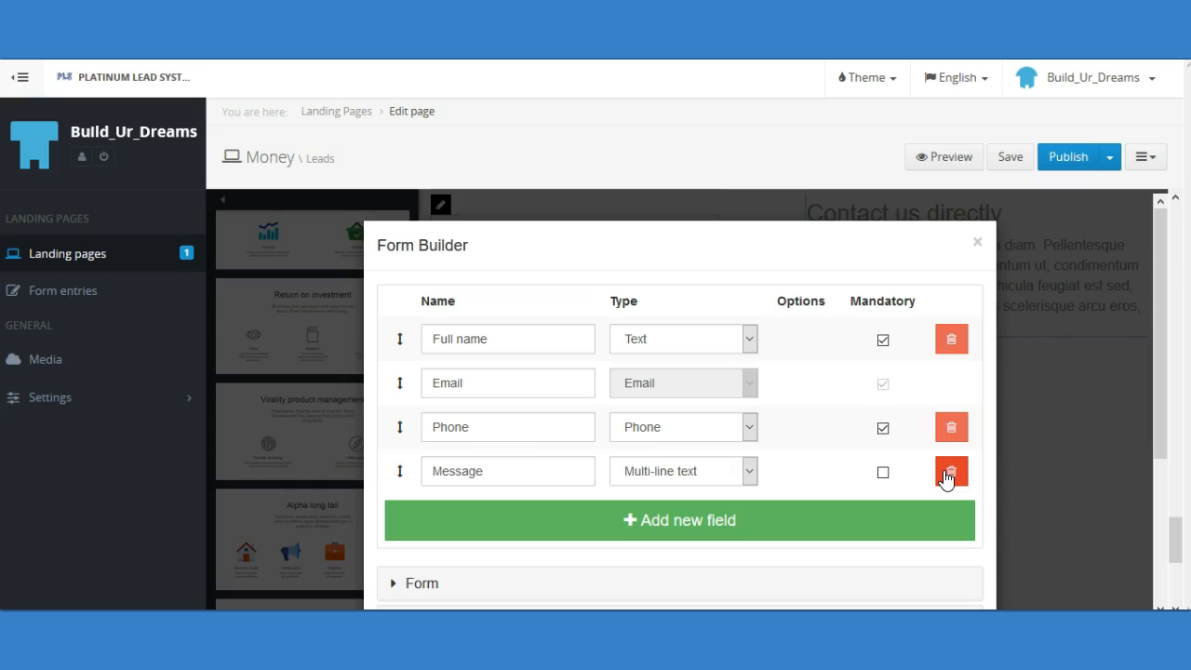
pyautogui.click(950, 473)
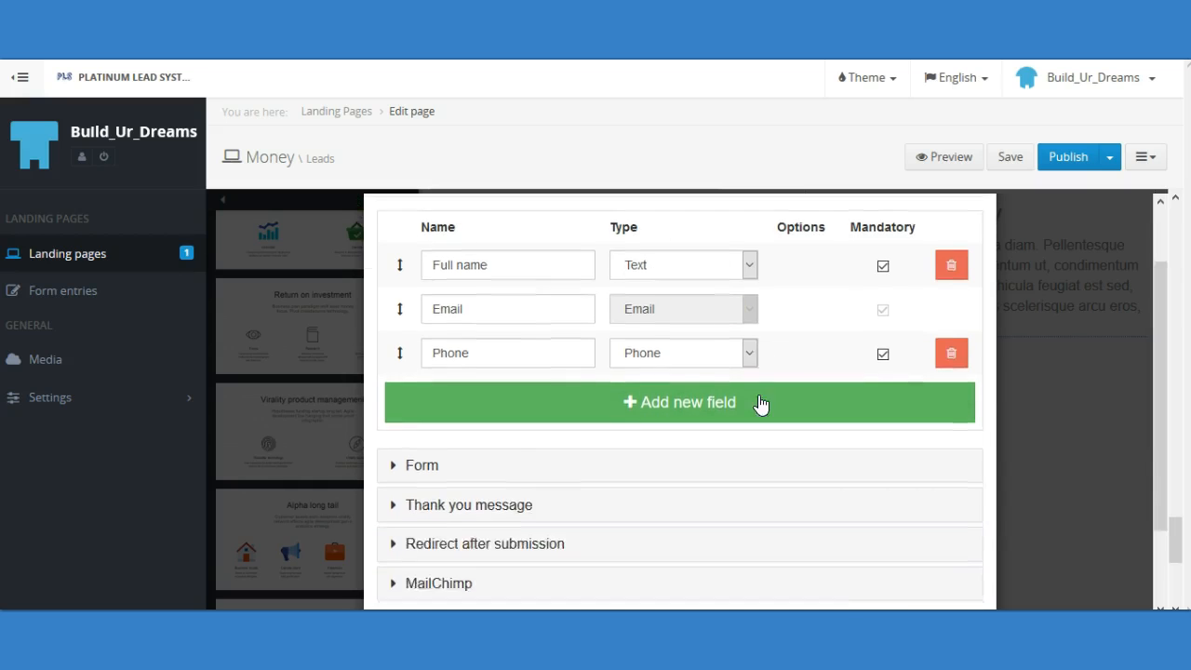
# Step: Expand the form's MailChimp settings and choose the Word 1000 list
pyautogui.scroll(-3)
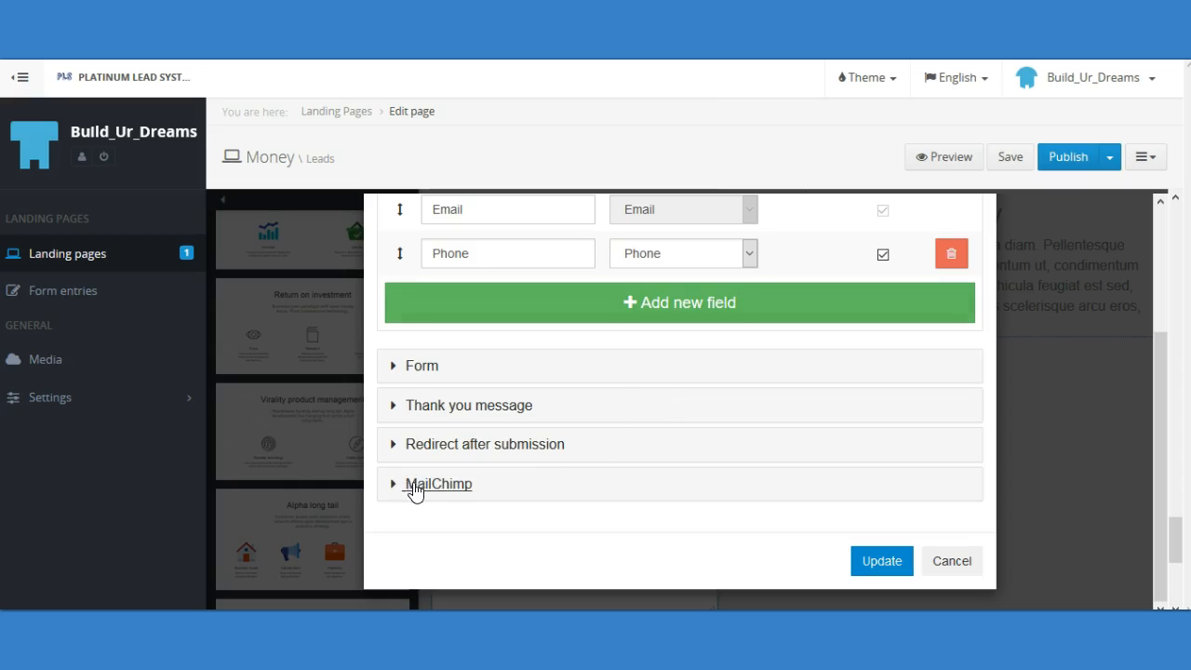
pyautogui.click(437, 484)
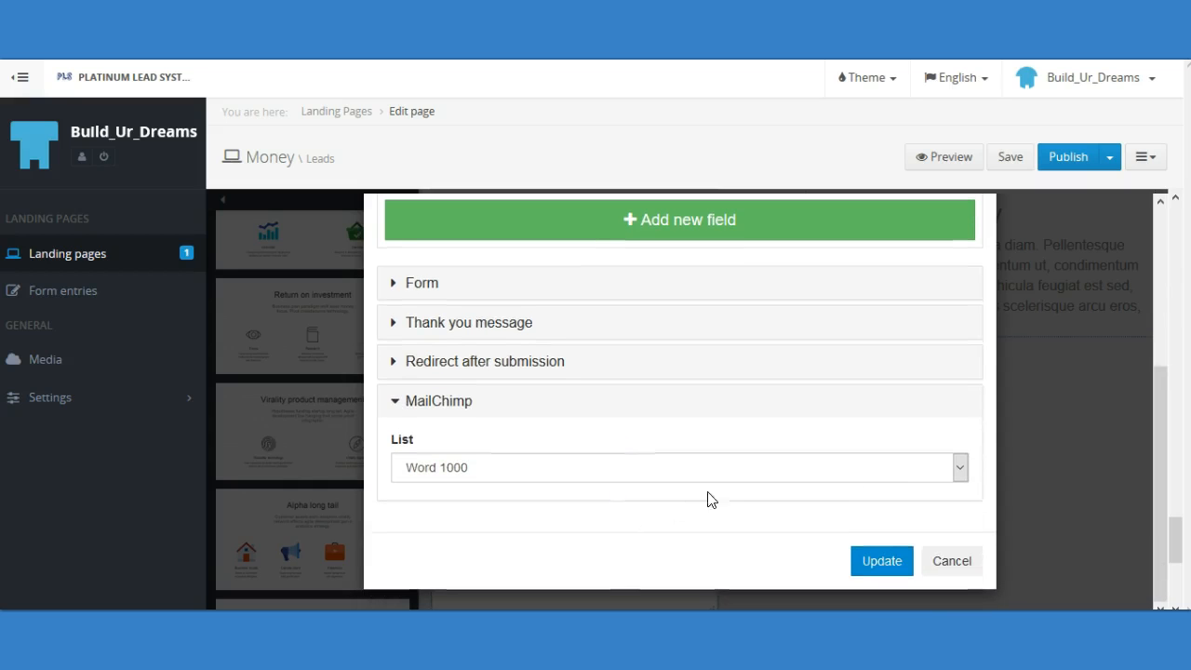
pyautogui.click(678, 467)
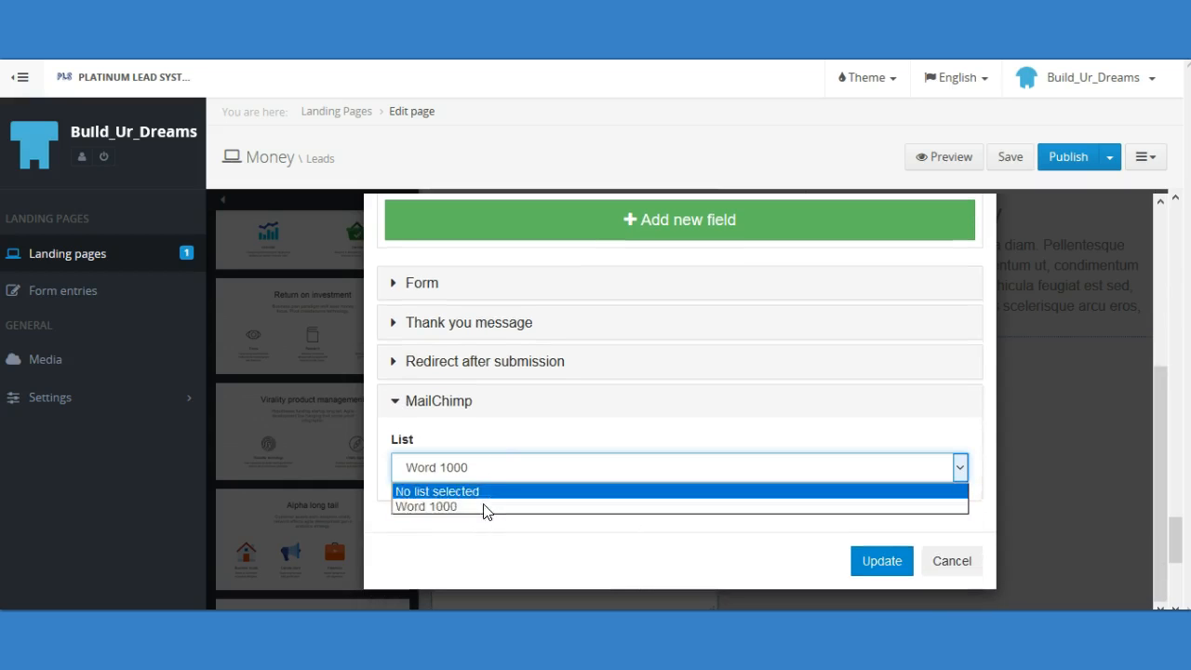
pyautogui.moveTo(493, 503)
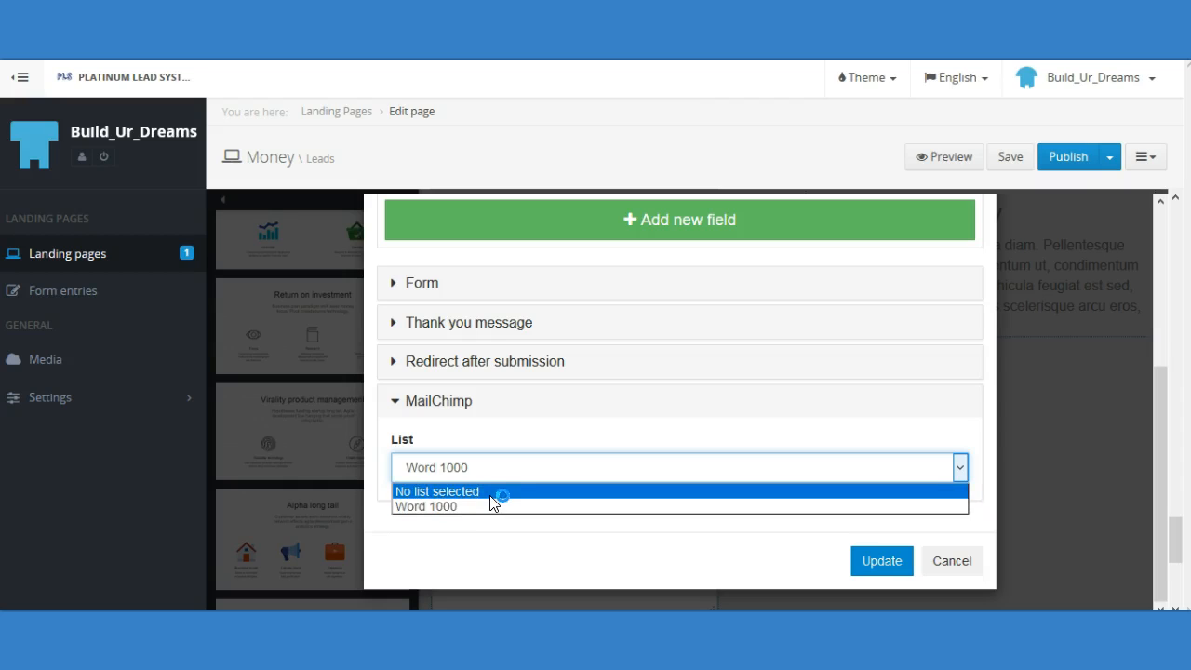
pyautogui.moveTo(475, 488)
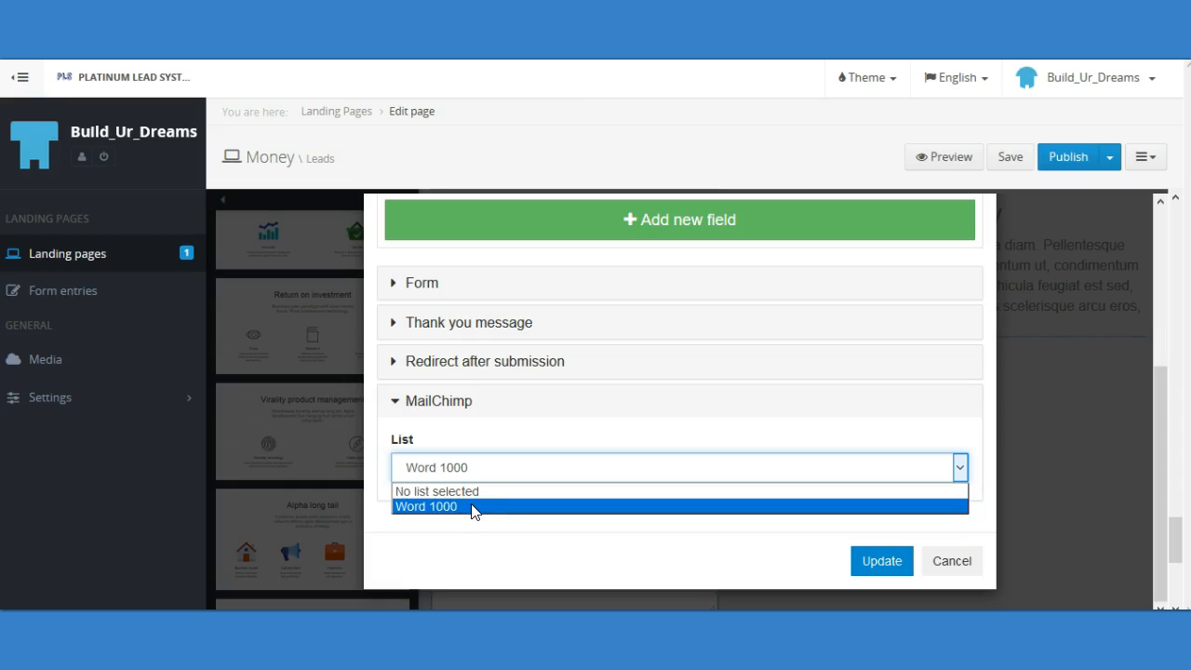
pyautogui.moveTo(480, 514)
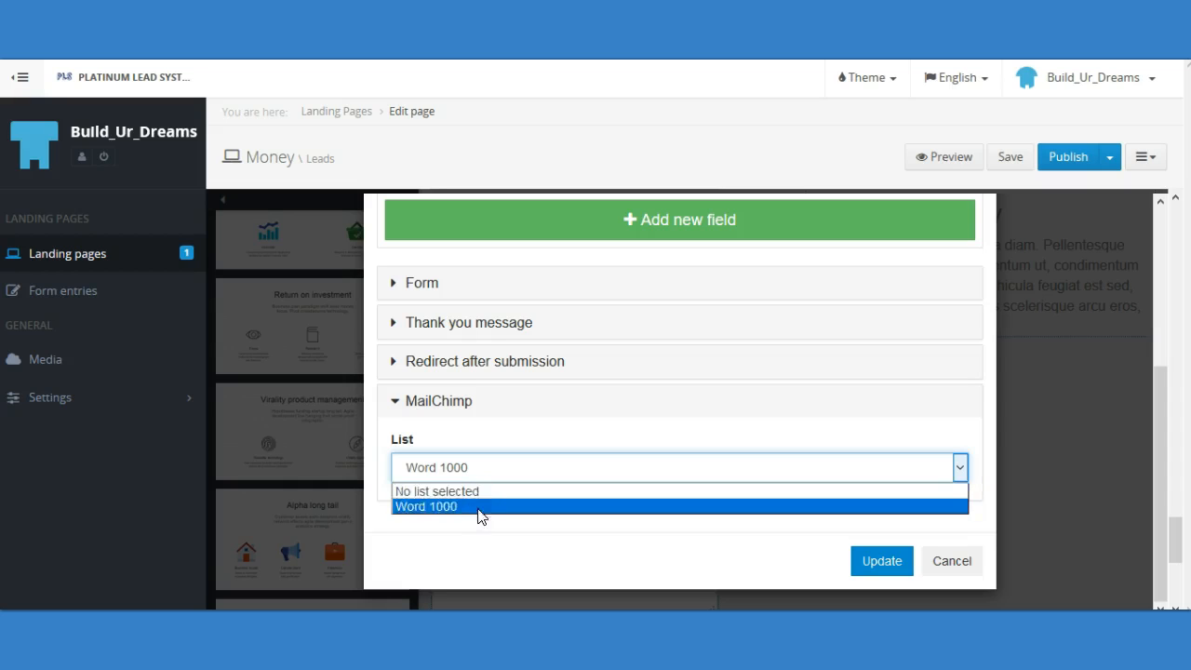
pyautogui.click(426, 506)
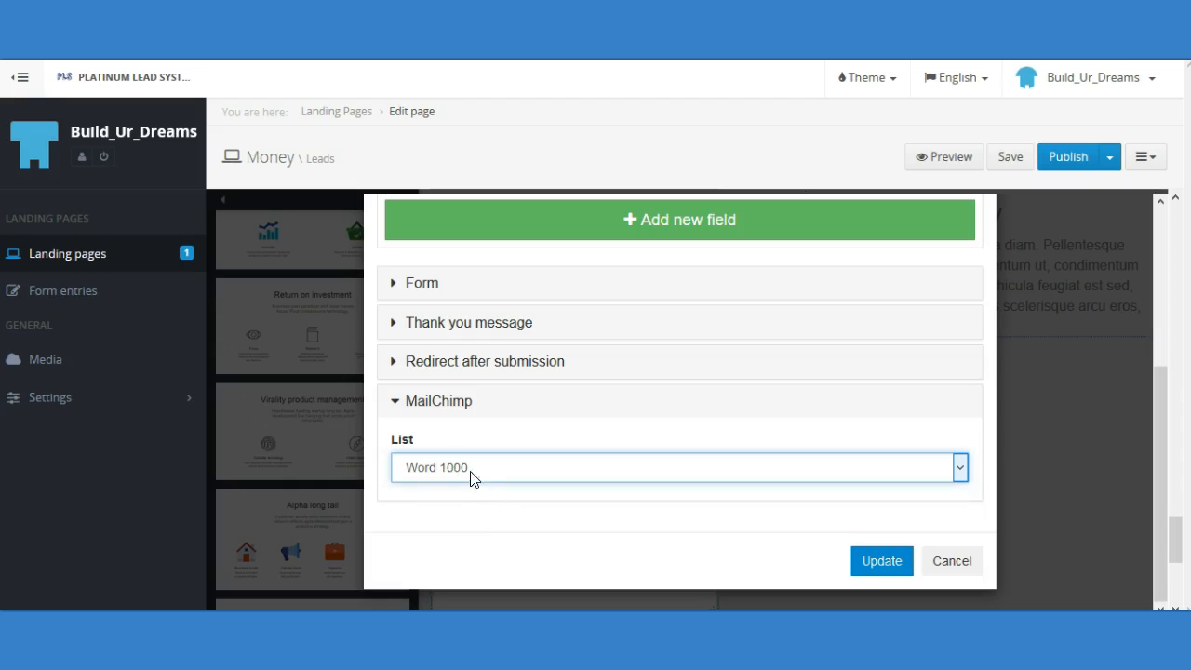
pyautogui.moveTo(476, 454)
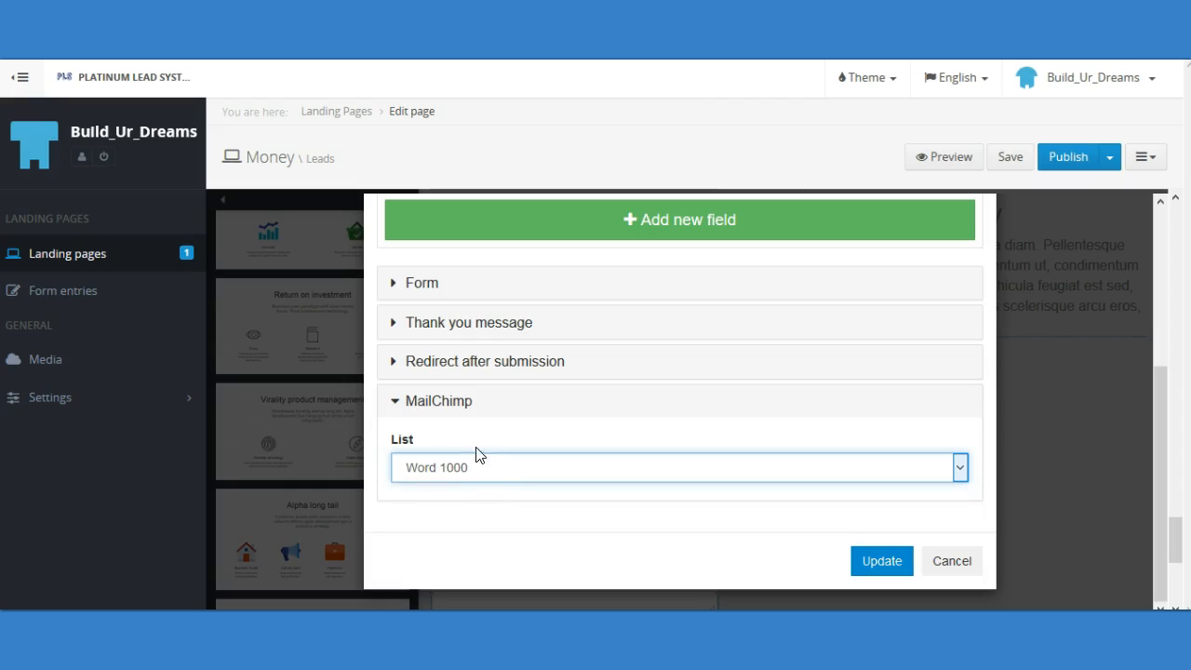
pyautogui.moveTo(426, 423)
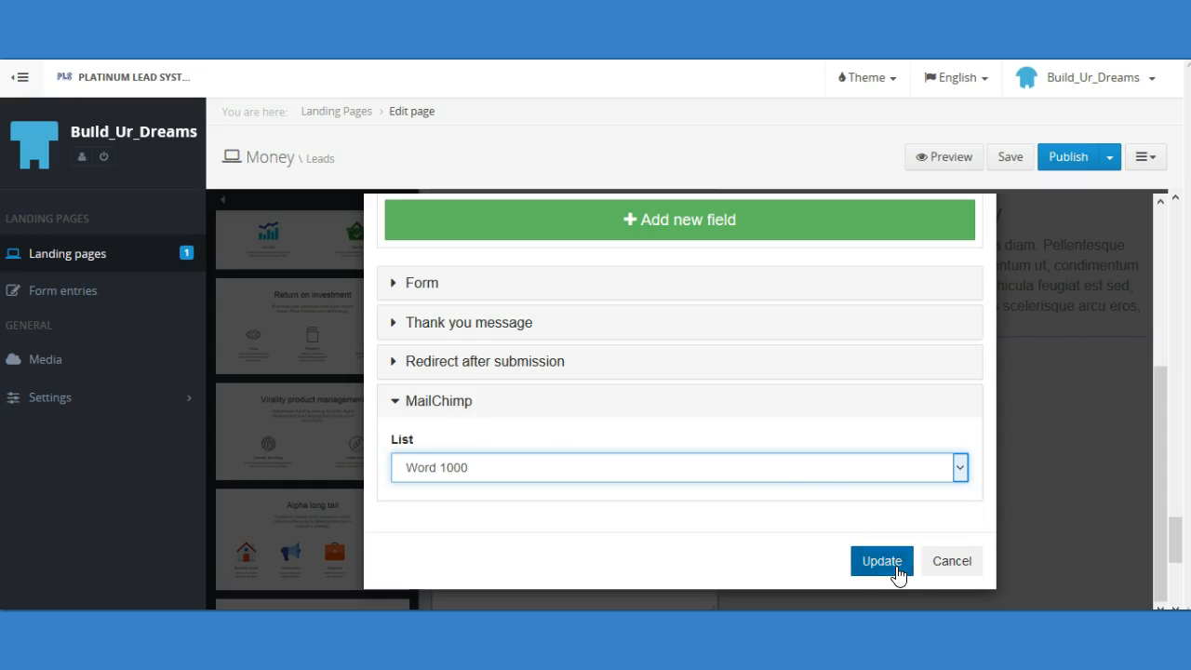
# Step: Update the form so the page applies the three-field MailChimp-linked setup
pyautogui.click(882, 560)
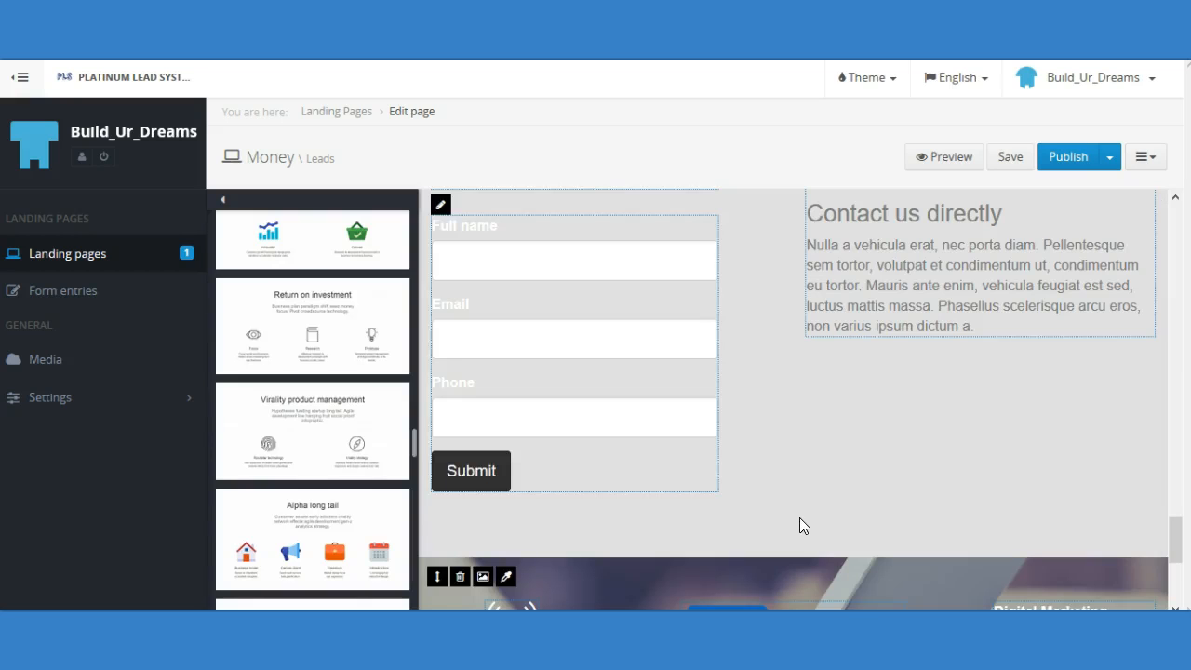
pyautogui.moveTo(785, 482)
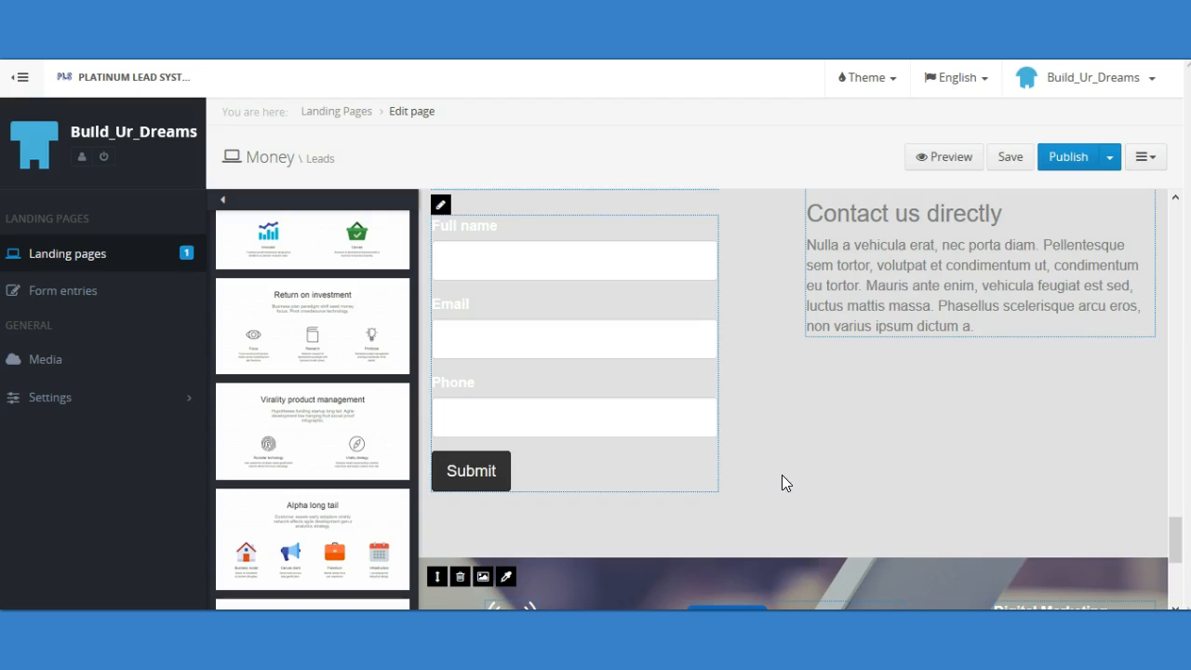
pyautogui.moveTo(763, 473)
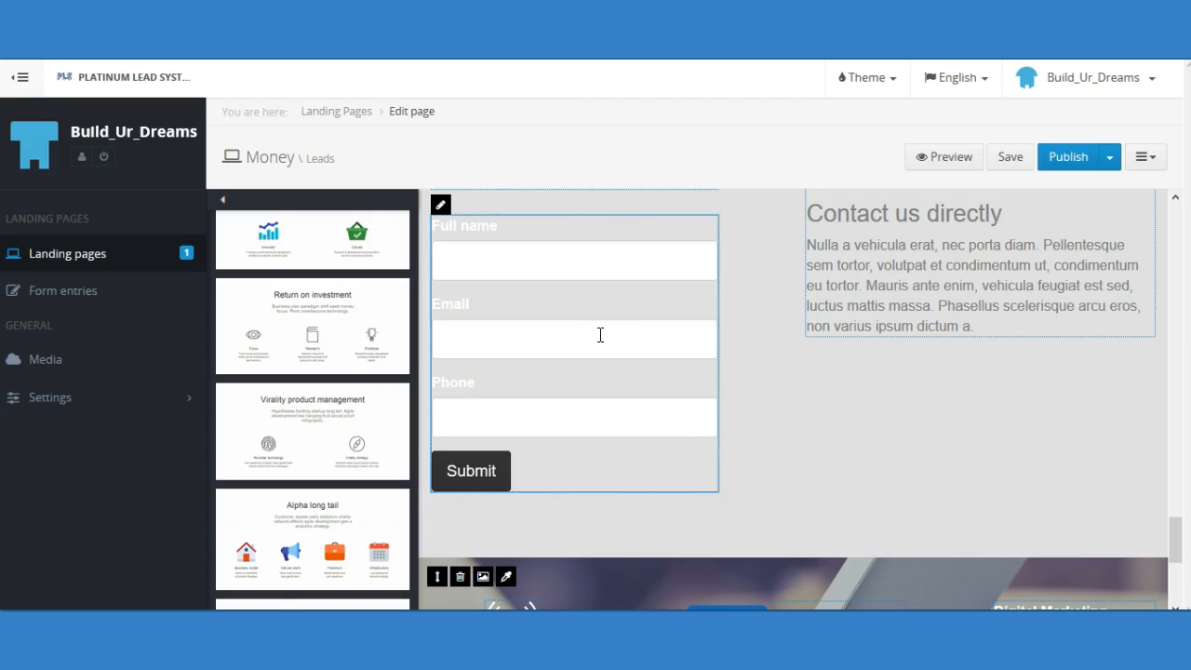
pyautogui.moveTo(580, 276)
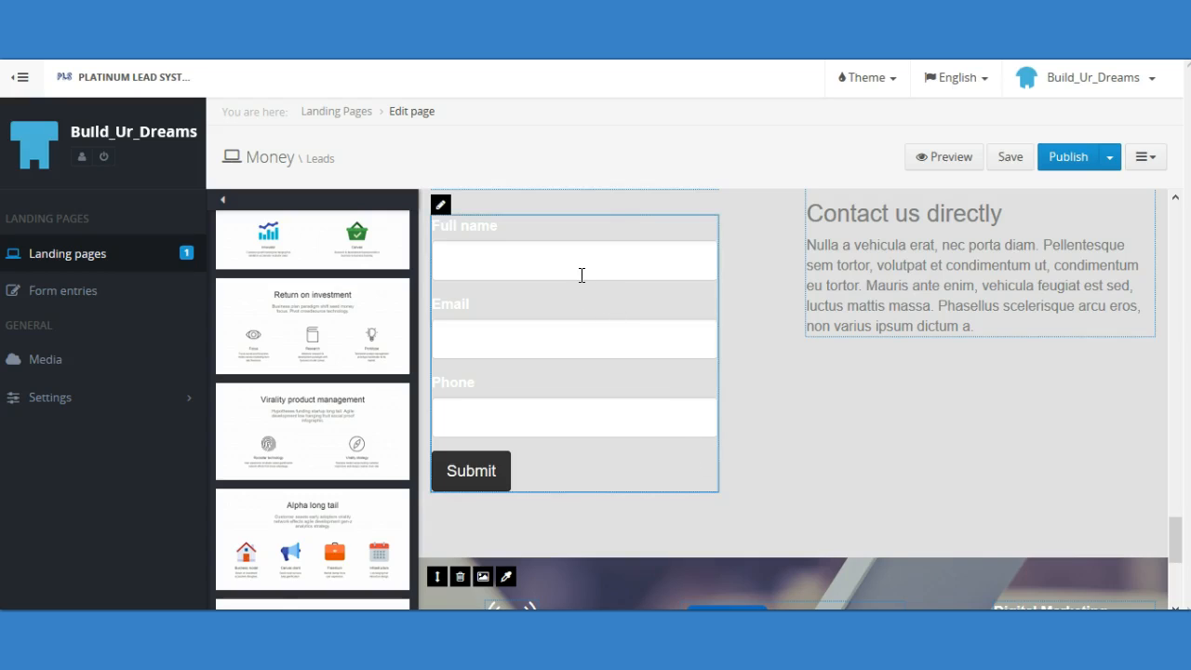